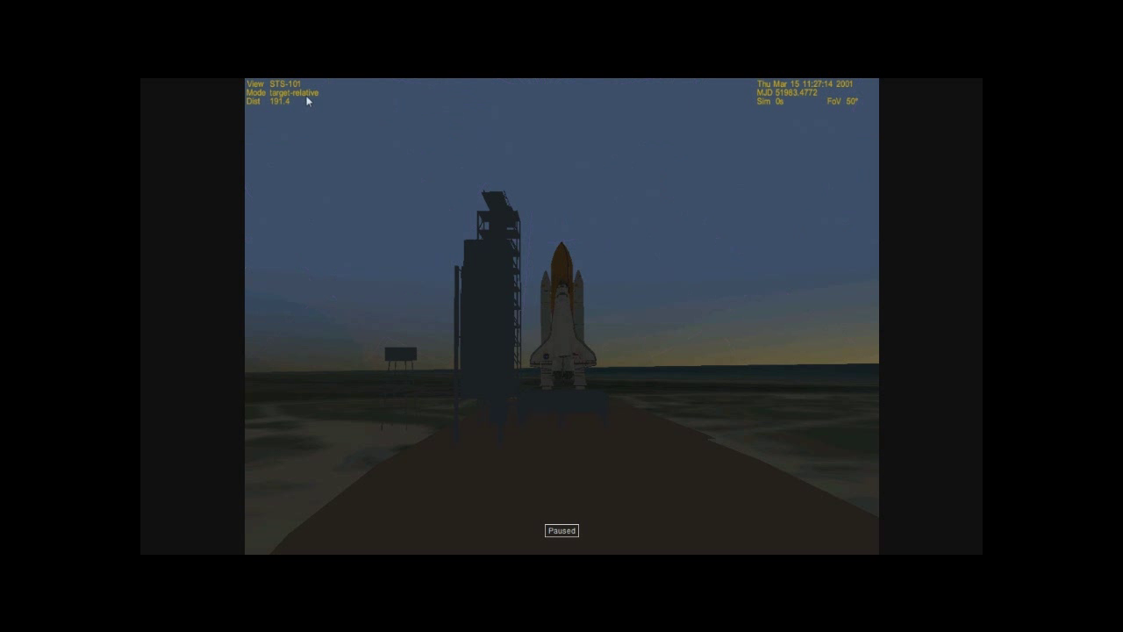
mouse_move(337, 88)
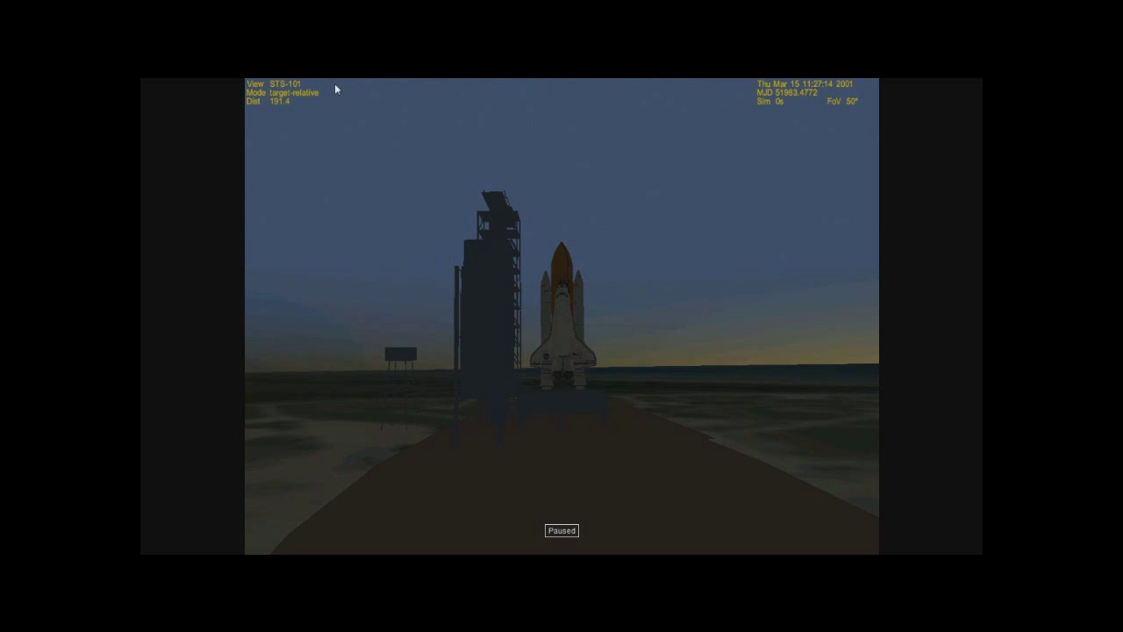
mouse_move(299, 88)
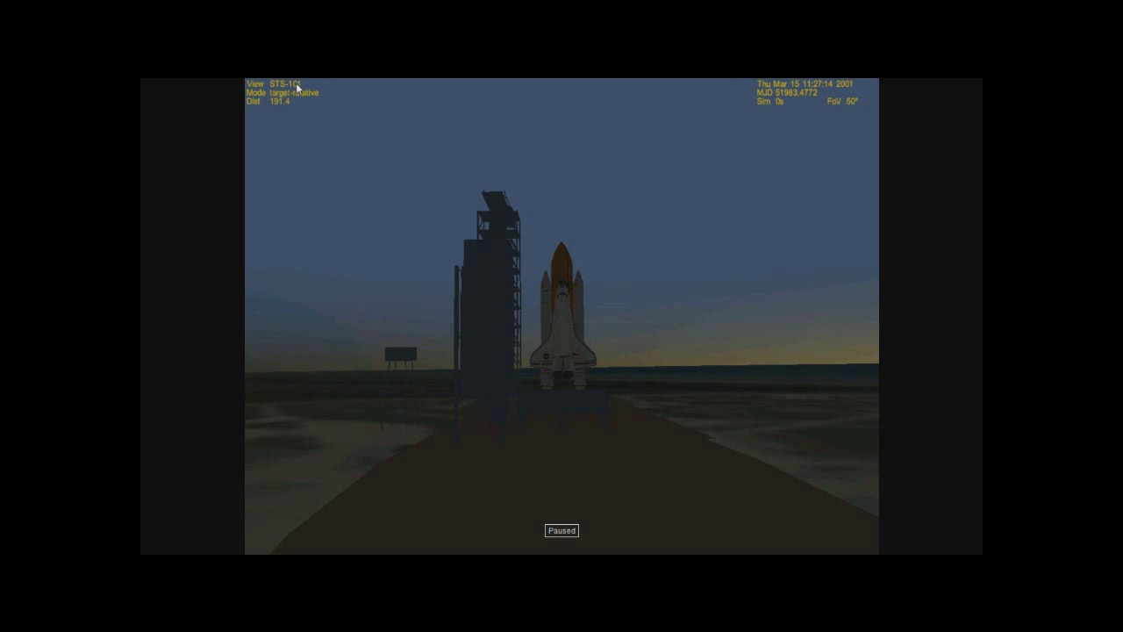
mouse_move(517, 296)
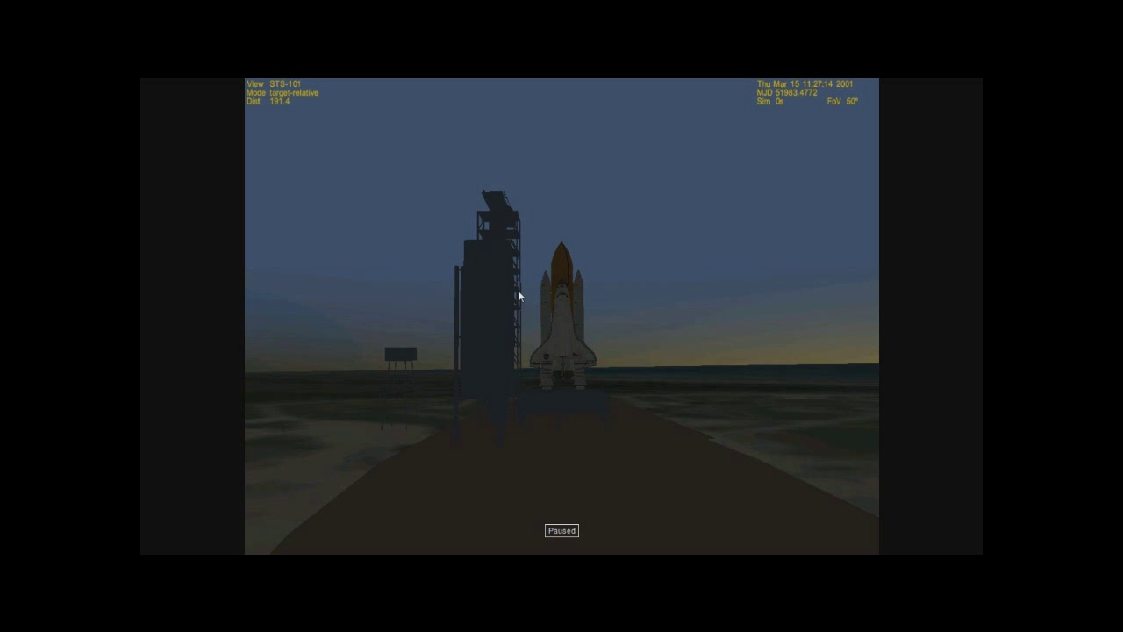
mouse_move(553, 255)
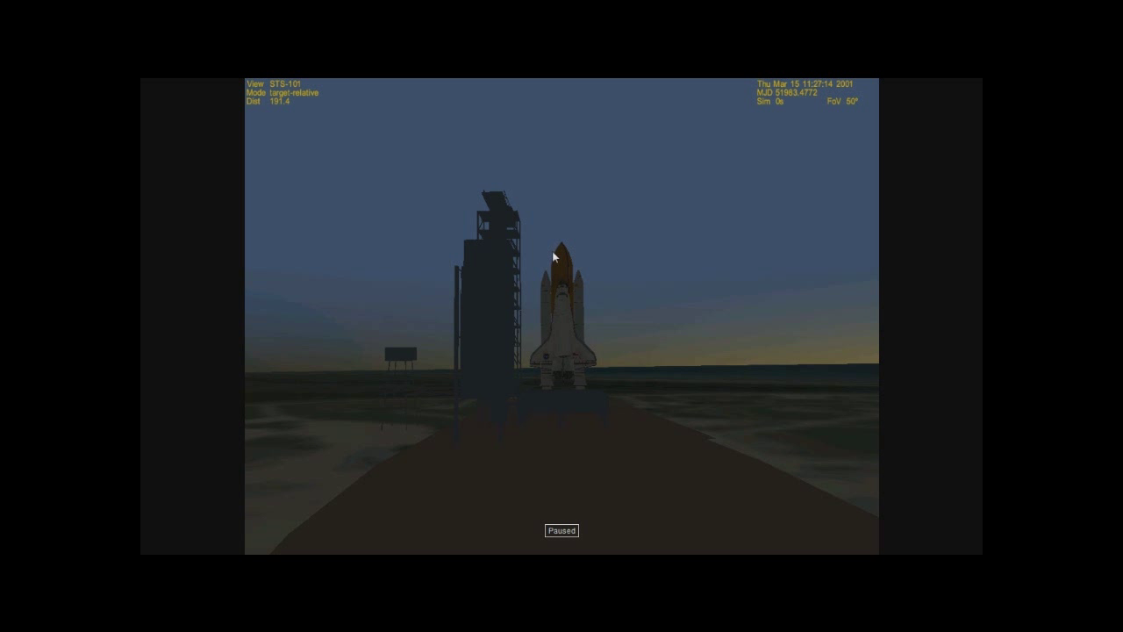
mouse_move(565, 270)
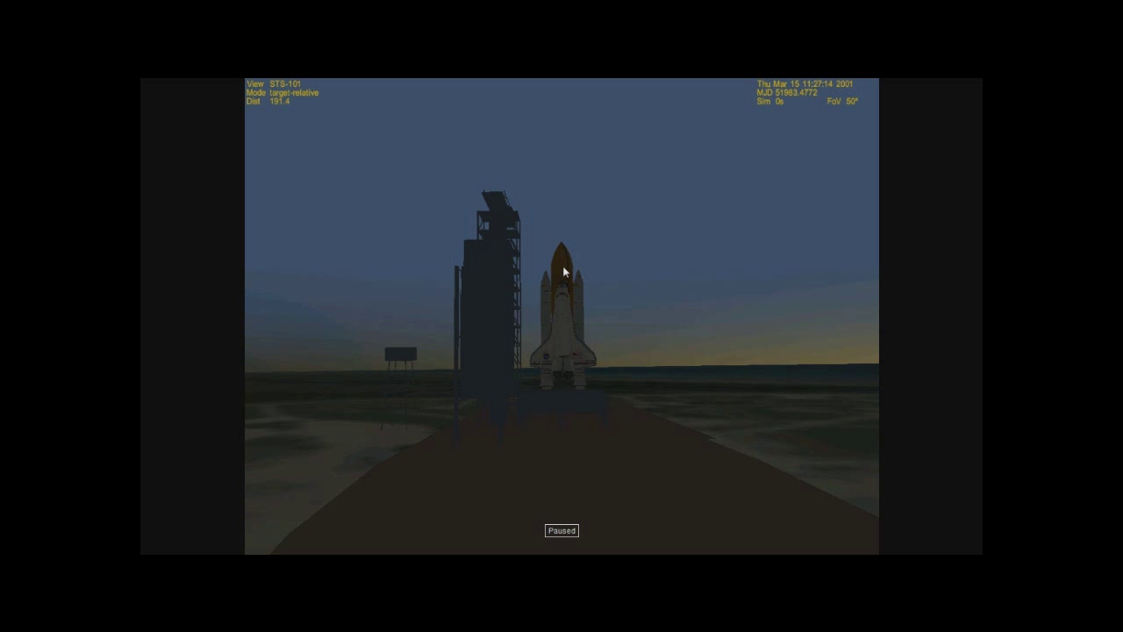
mouse_move(559, 268)
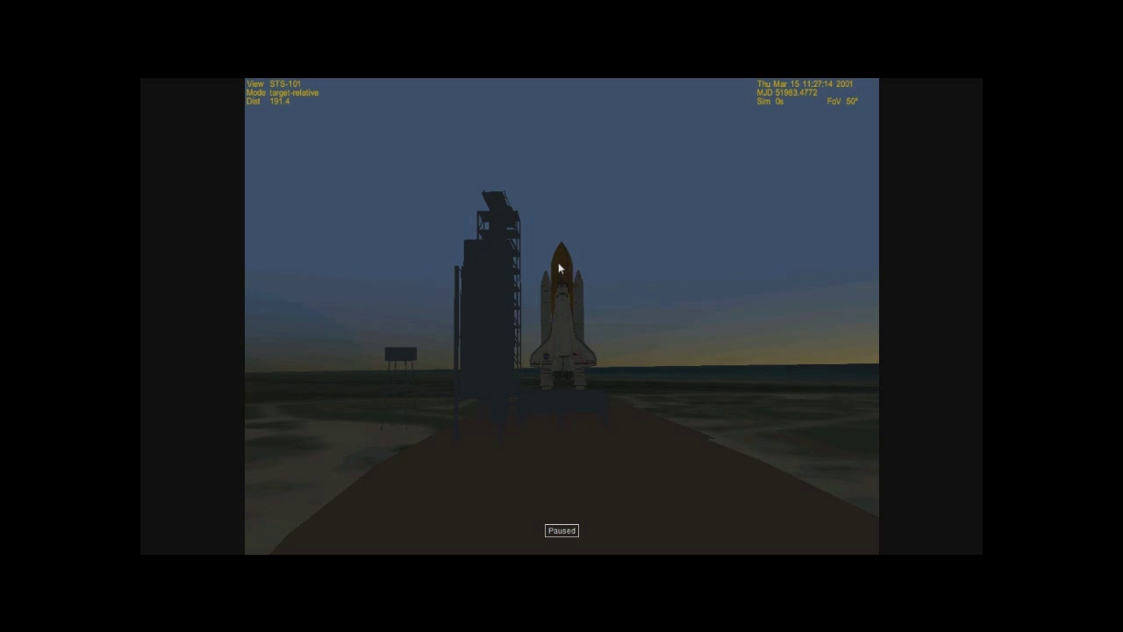
mouse_move(555, 380)
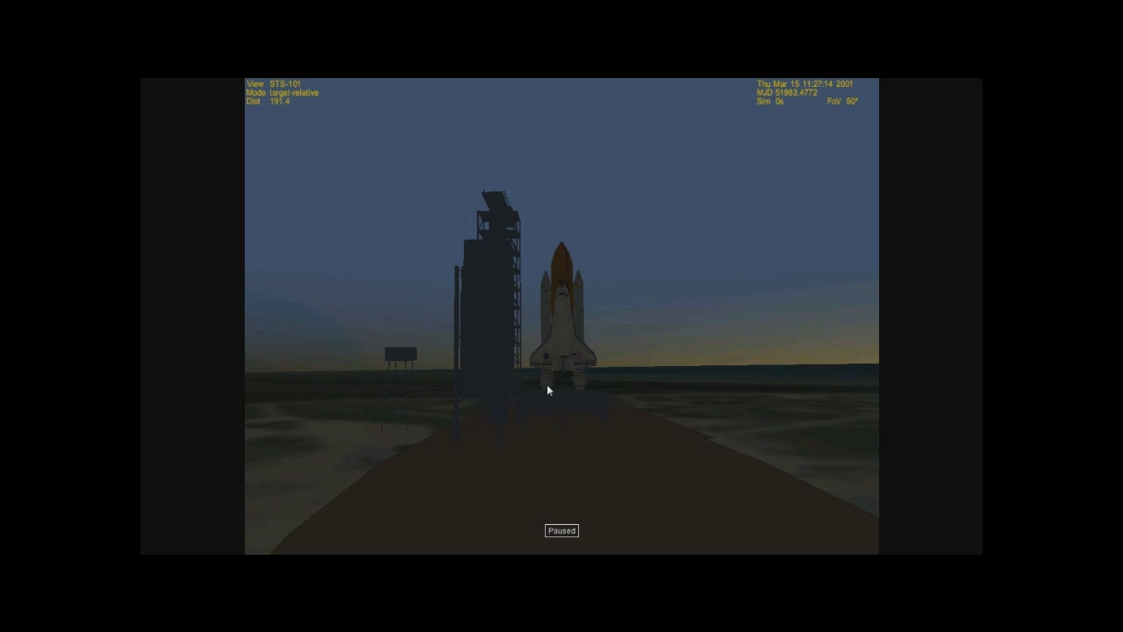
mouse_move(560, 387)
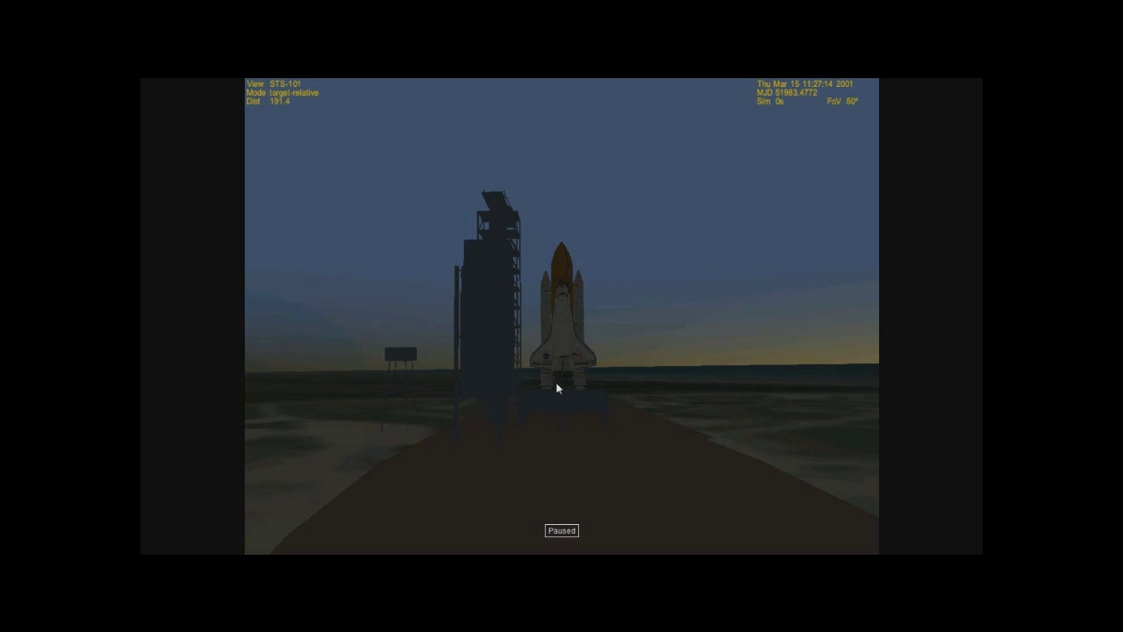
mouse_move(507, 251)
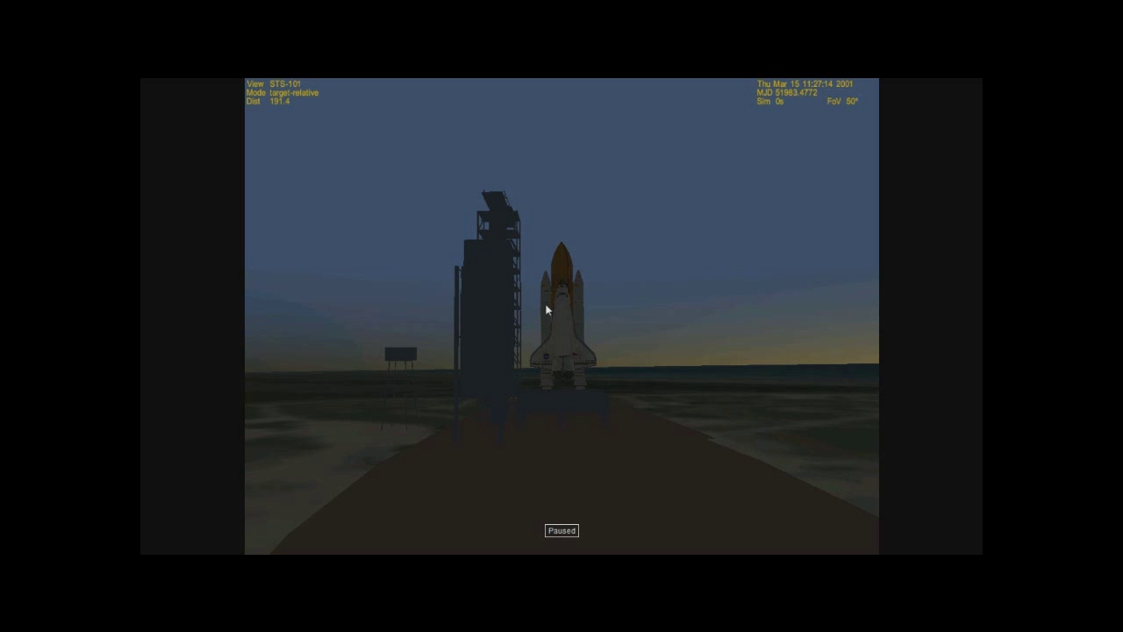
mouse_move(585, 318)
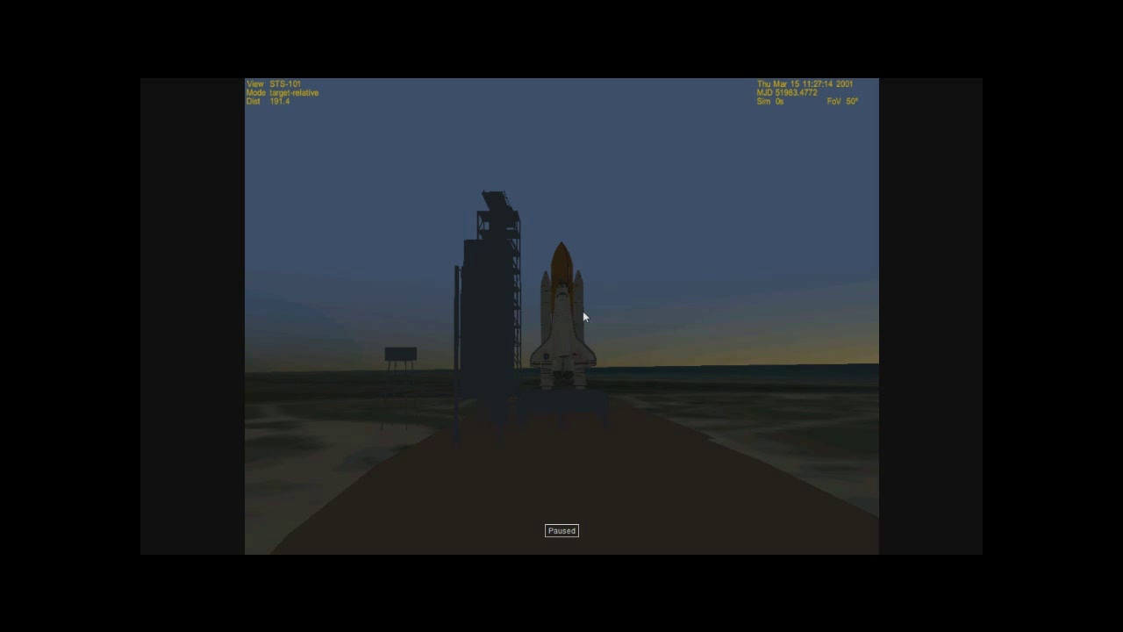
mouse_move(583, 379)
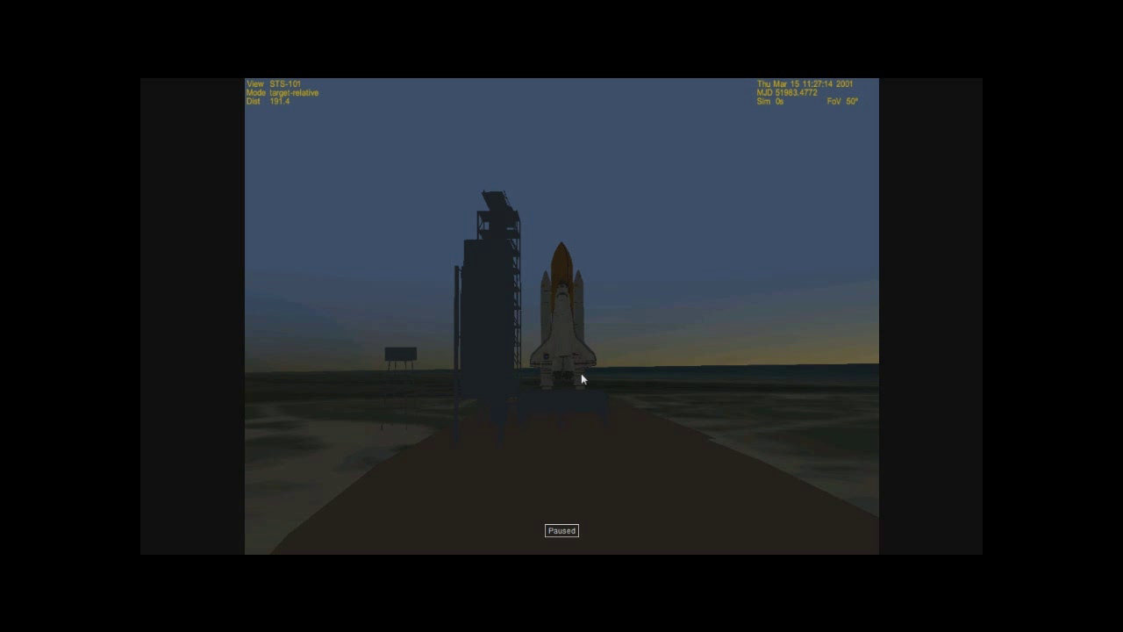
mouse_move(533, 321)
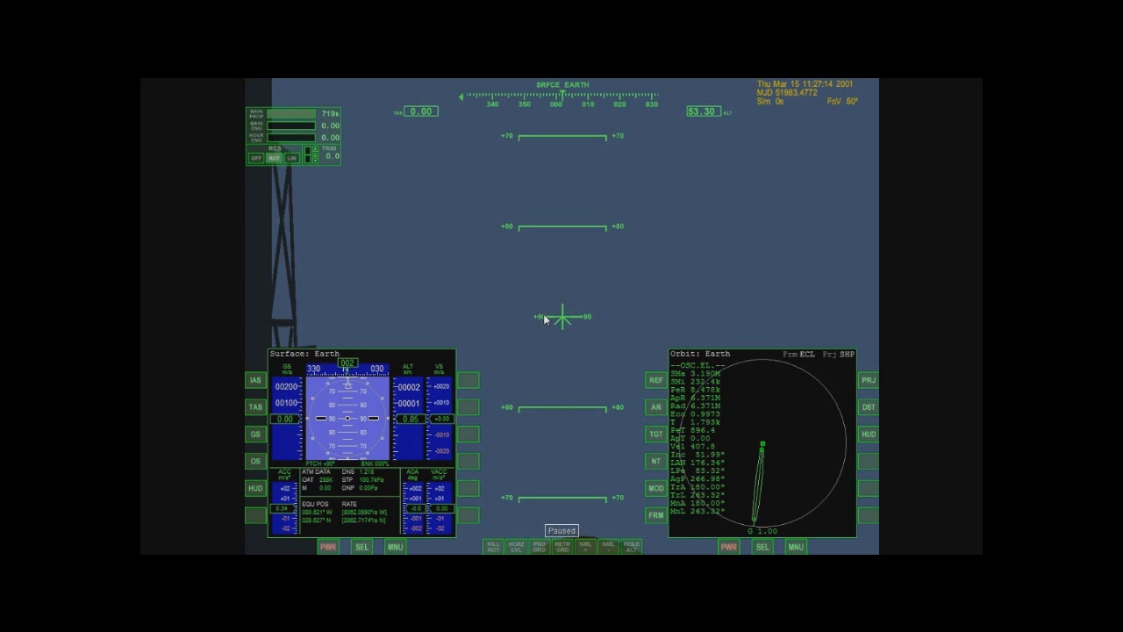
mouse_move(560, 327)
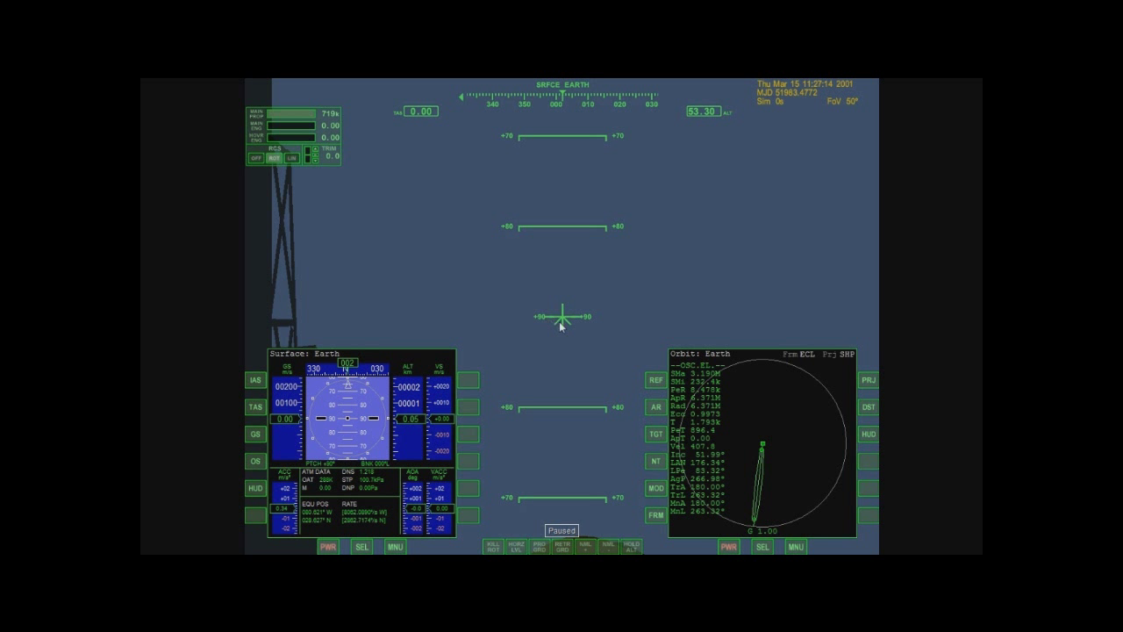
mouse_move(570, 323)
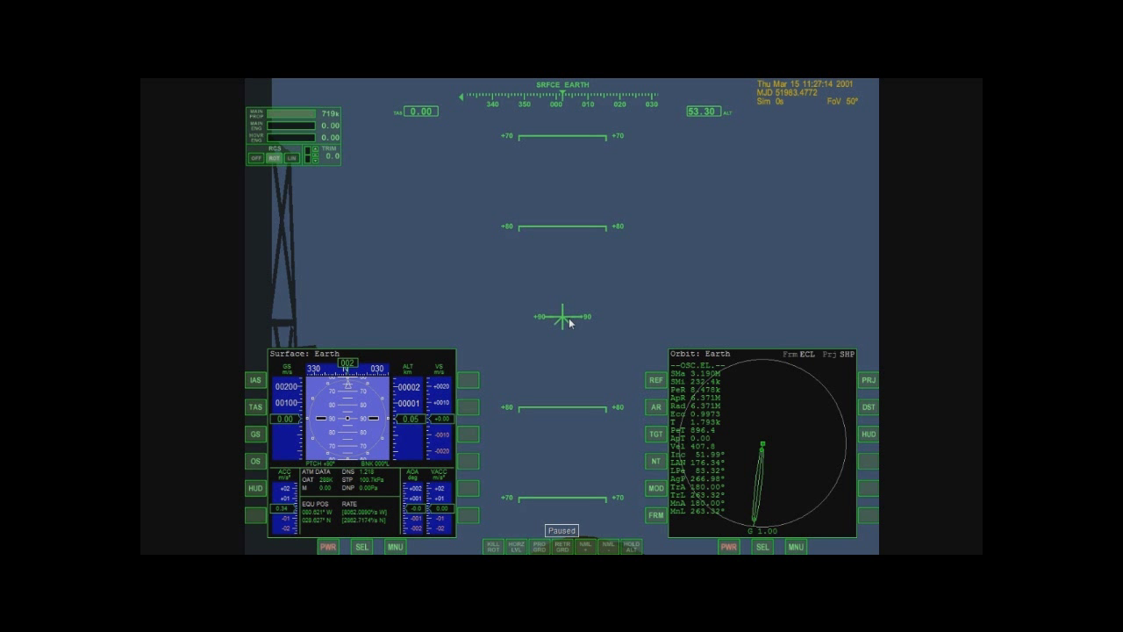
mouse_move(702, 322)
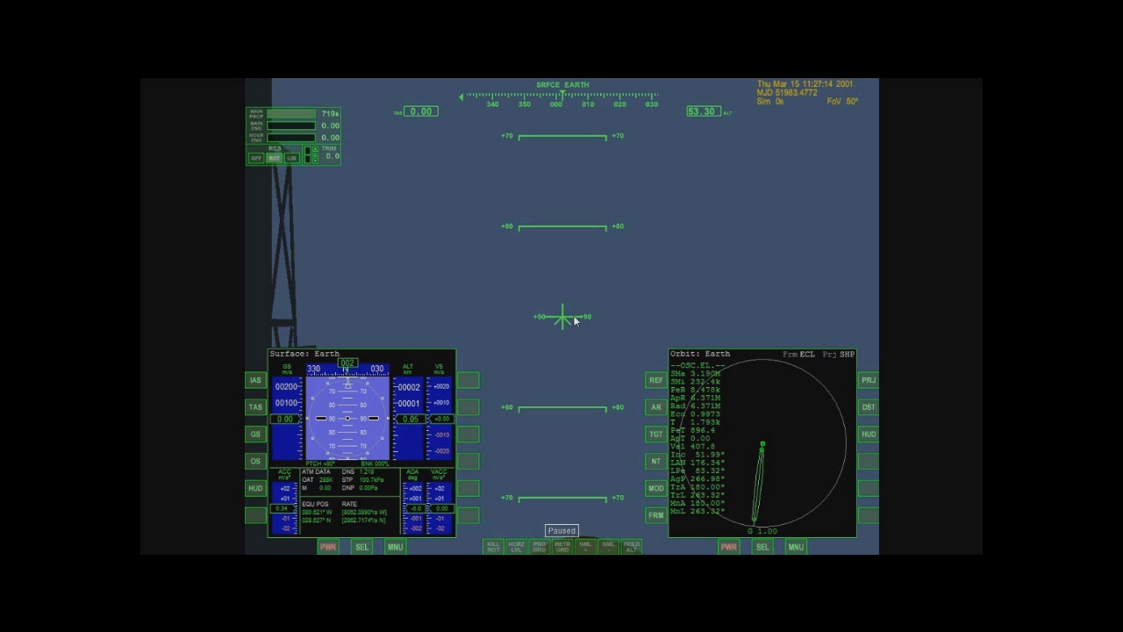
mouse_move(544, 111)
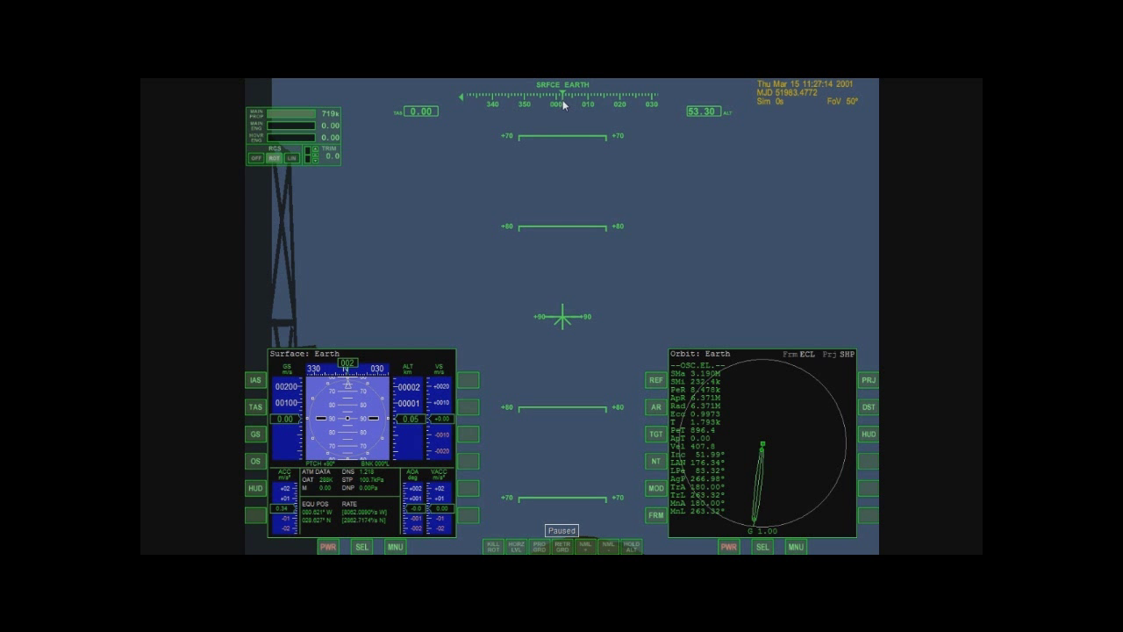
mouse_move(422, 125)
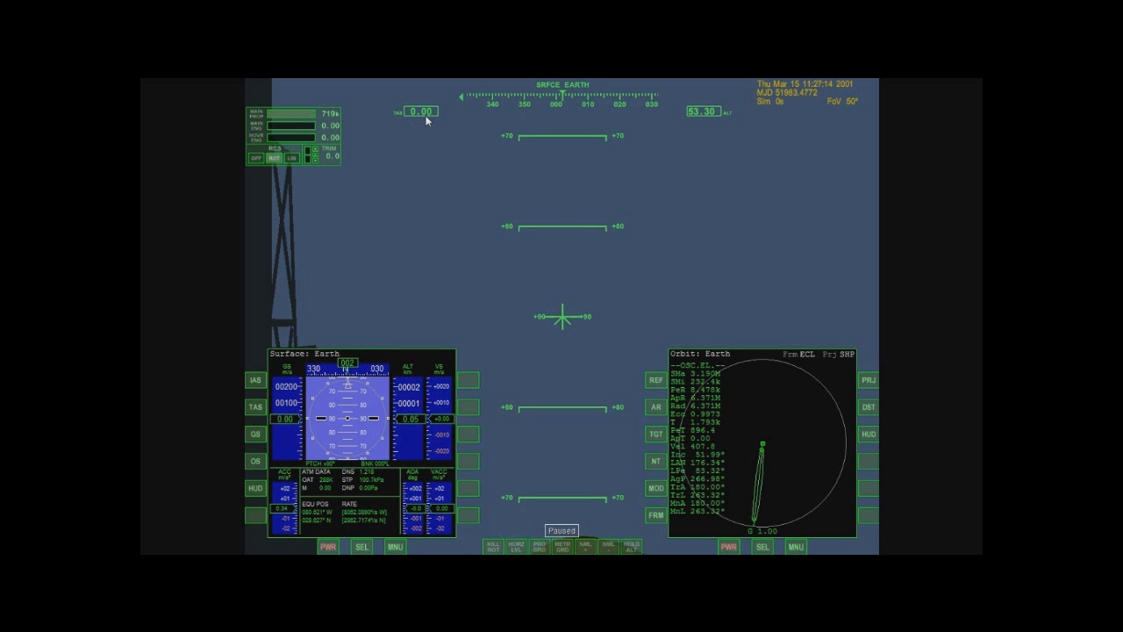
mouse_move(711, 127)
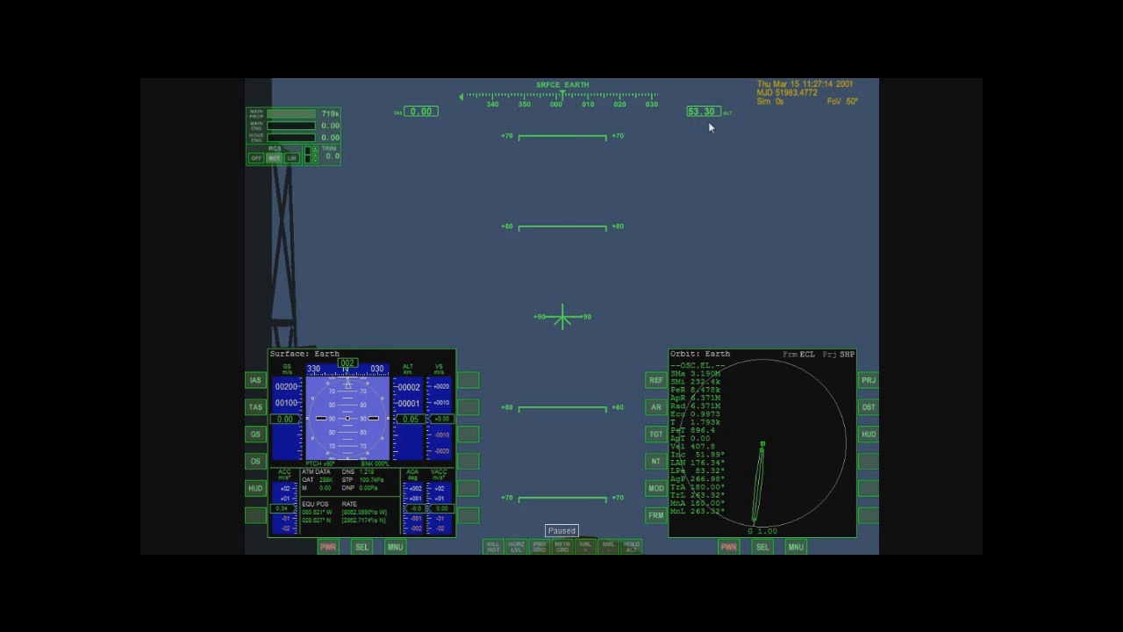
mouse_move(496, 170)
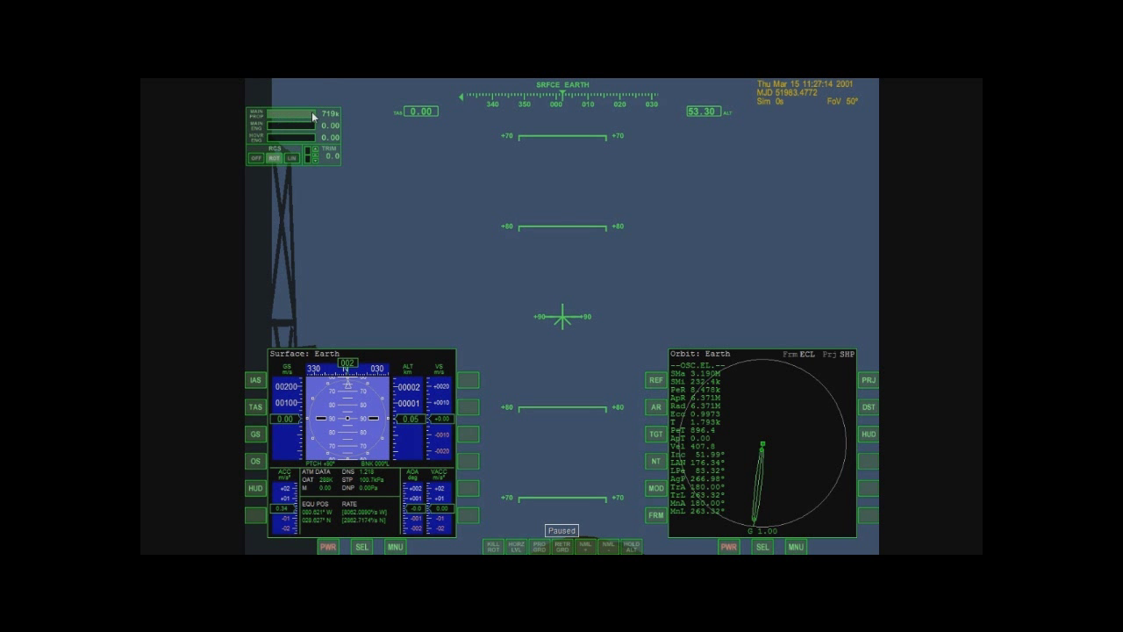
mouse_move(303, 117)
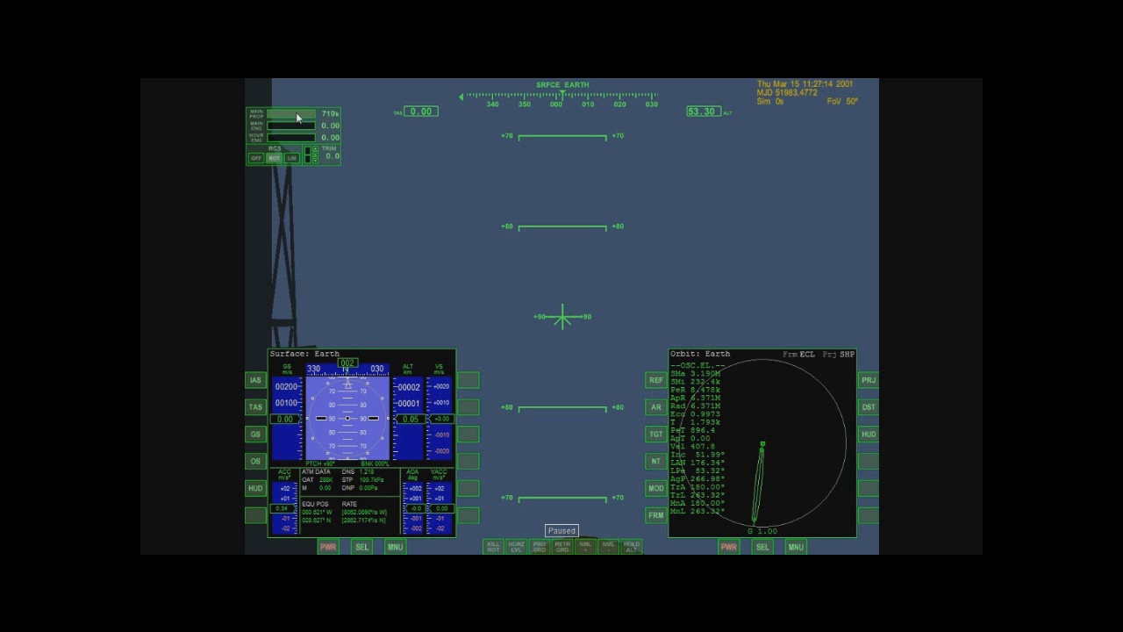
mouse_move(263, 123)
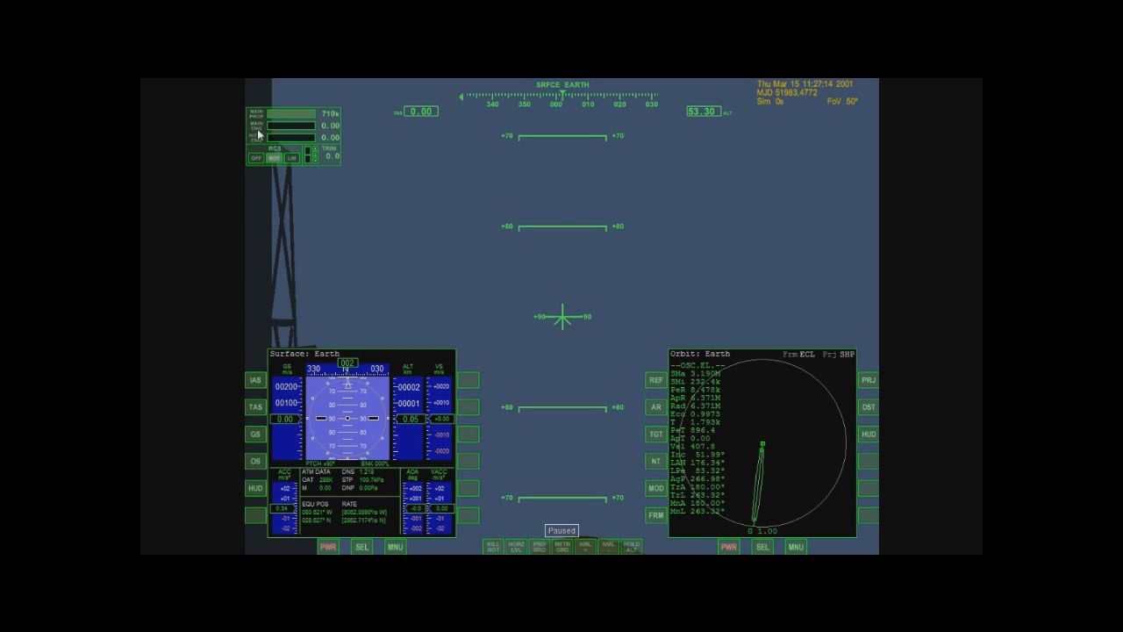
mouse_move(328, 130)
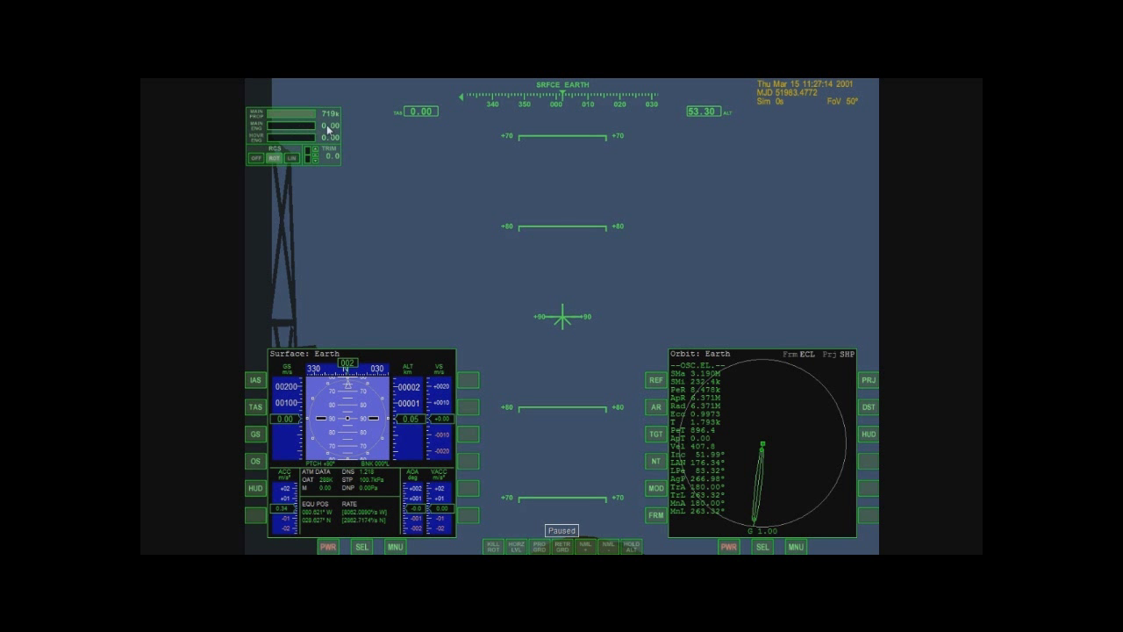
mouse_move(491, 150)
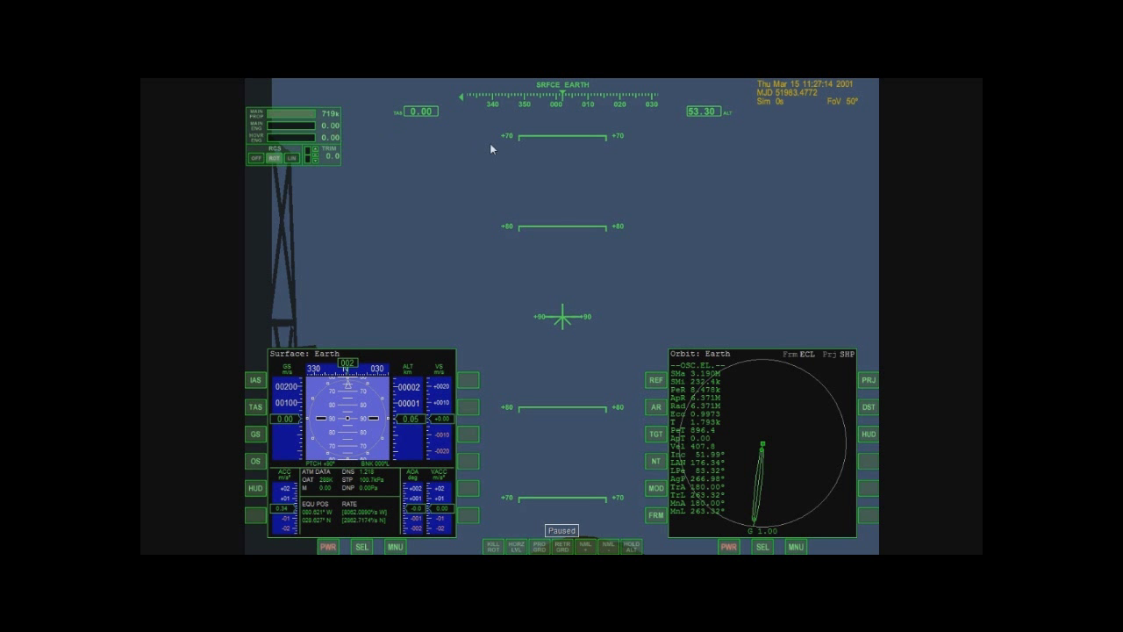
mouse_move(579, 351)
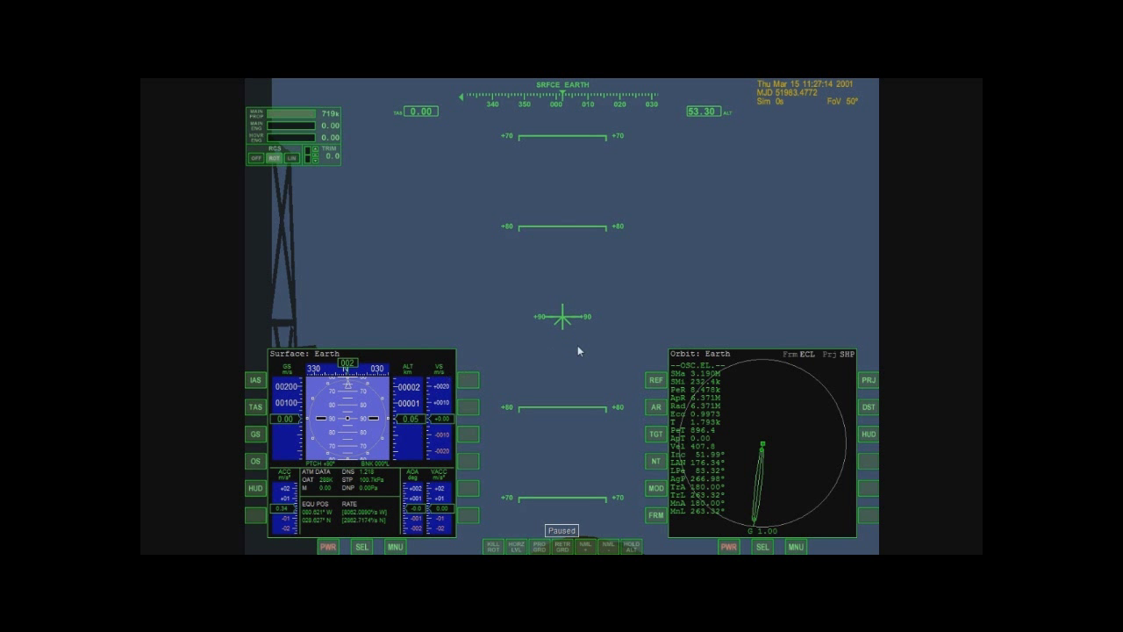
mouse_move(406, 419)
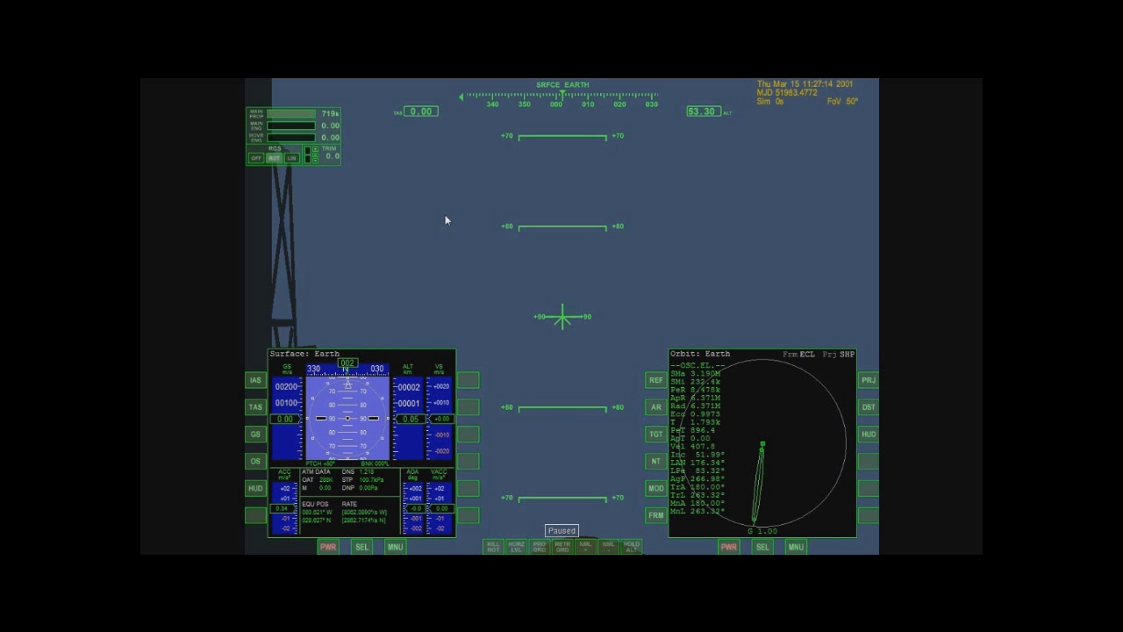
mouse_move(466, 351)
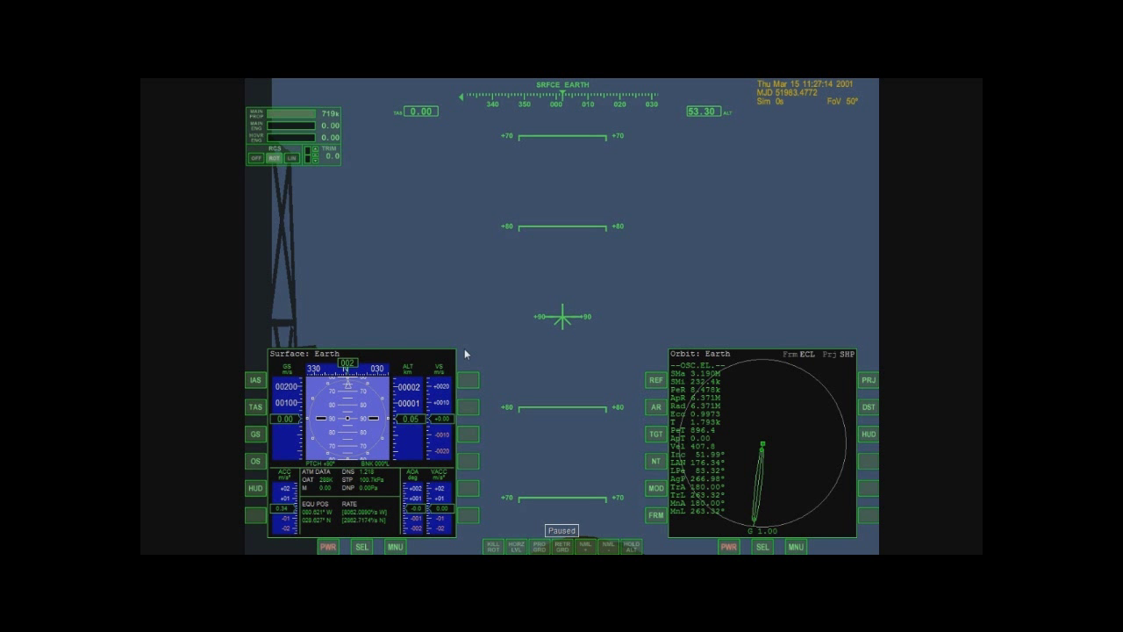
mouse_move(420, 351)
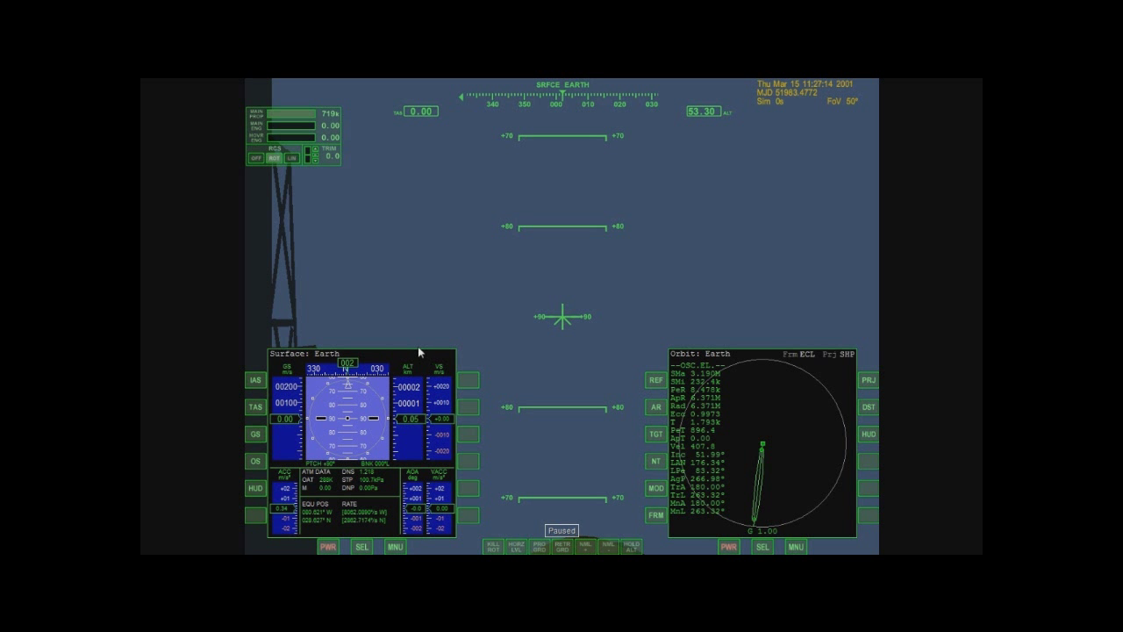
mouse_move(384, 393)
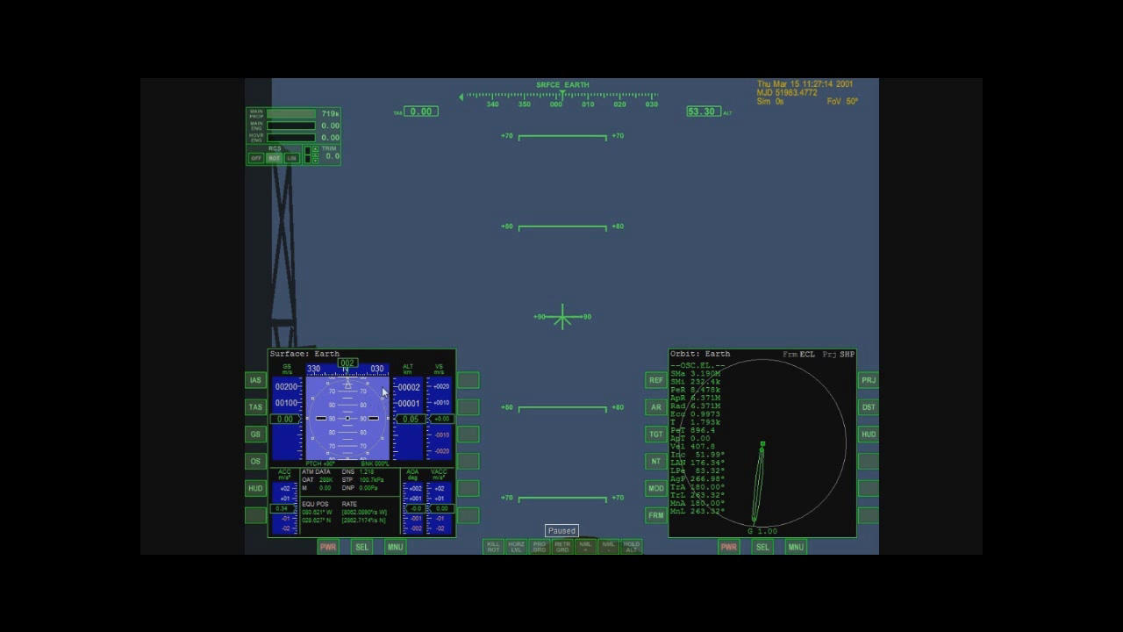
mouse_move(349, 419)
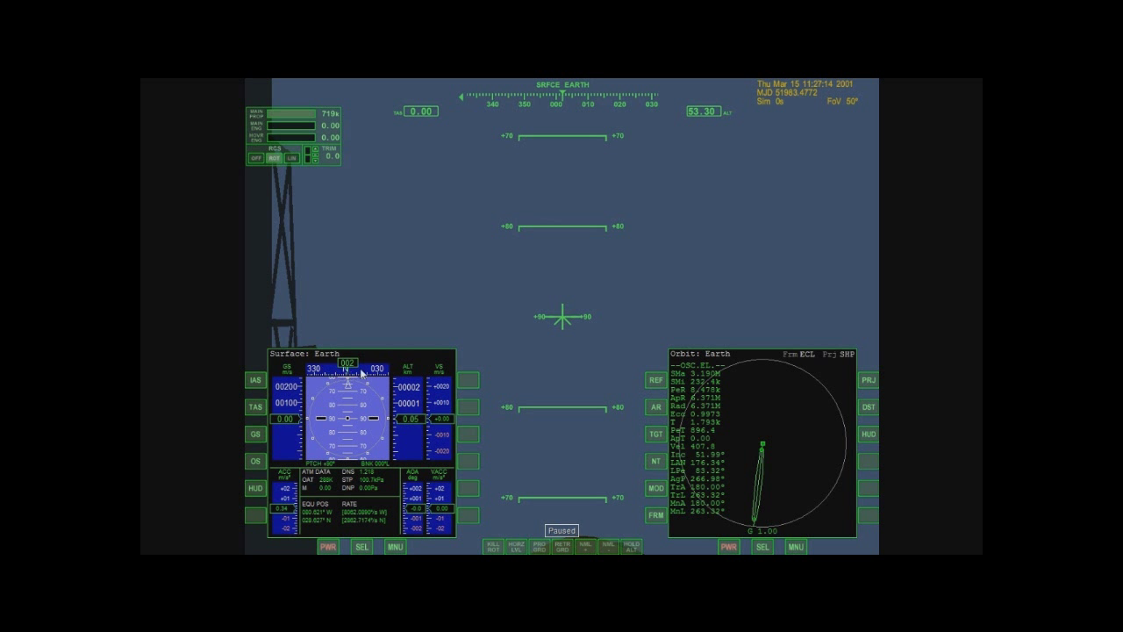
mouse_move(287, 411)
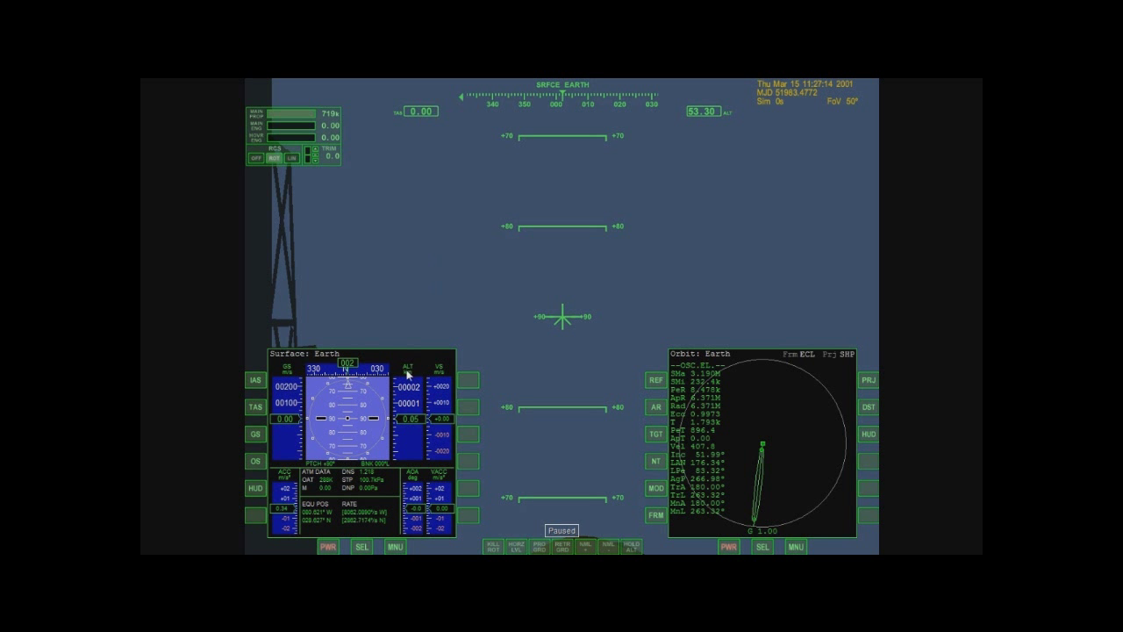
mouse_move(744, 130)
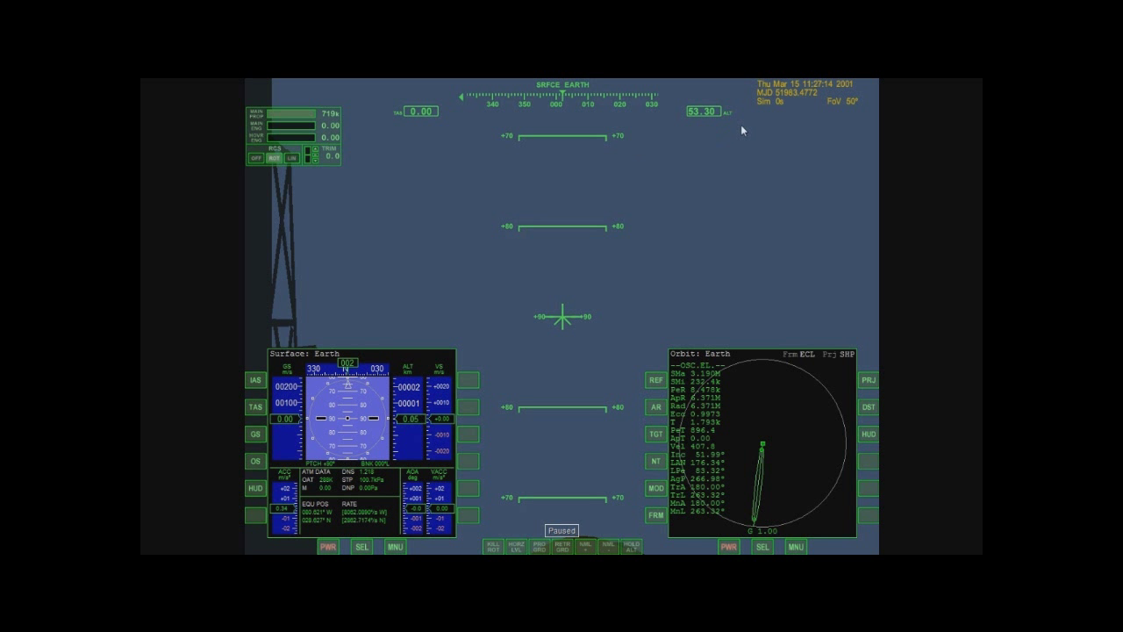
mouse_move(515, 299)
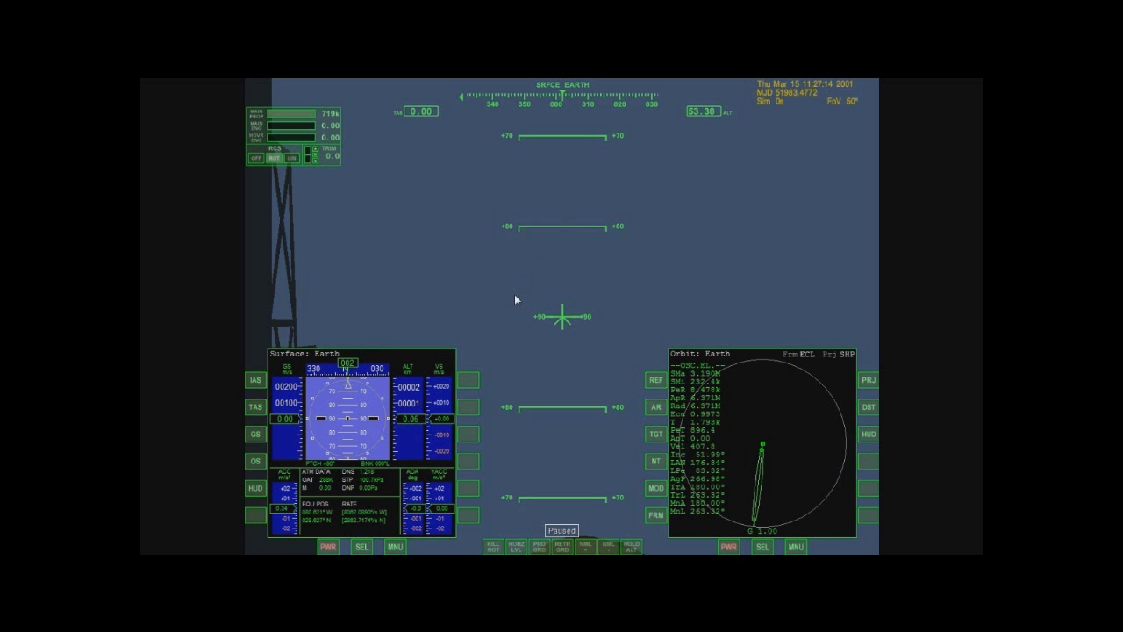
mouse_move(443, 428)
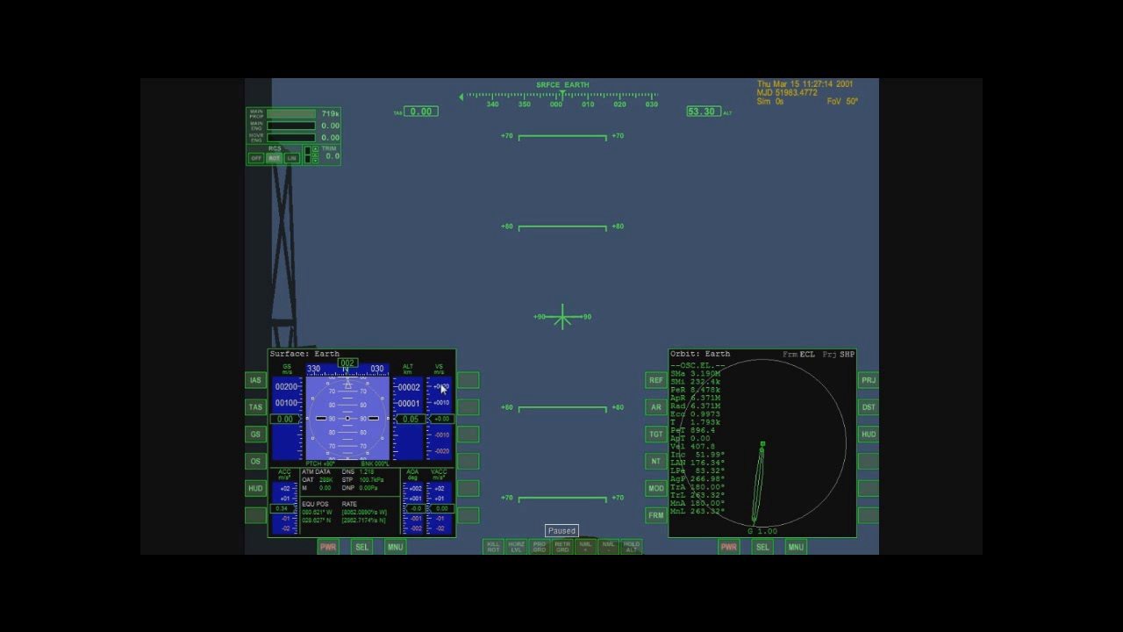
mouse_move(442, 386)
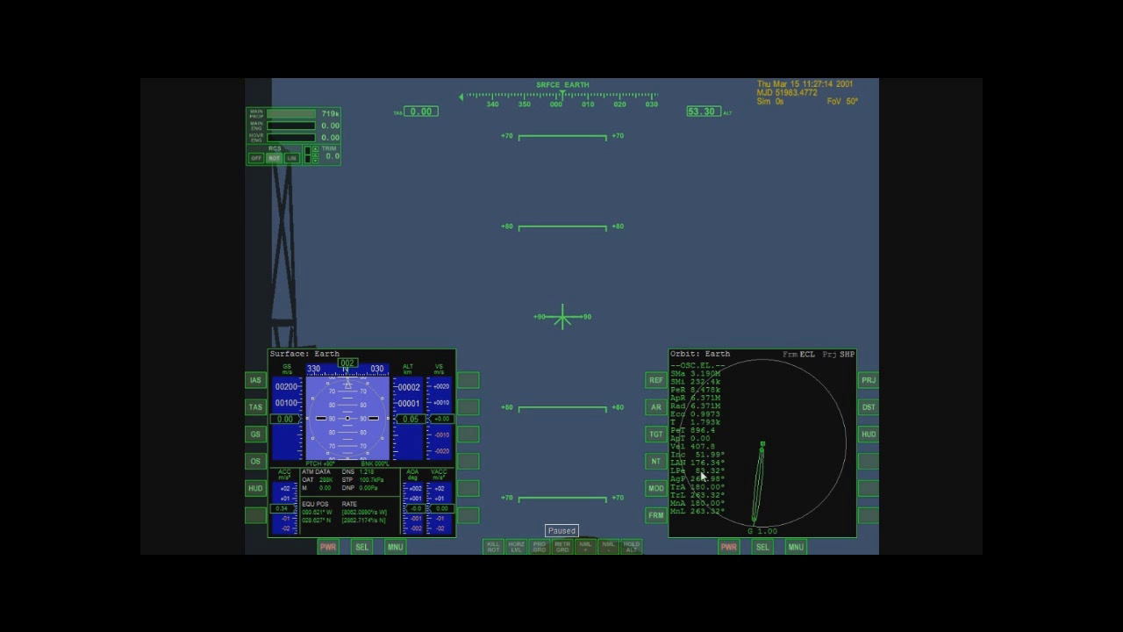
mouse_move(713, 384)
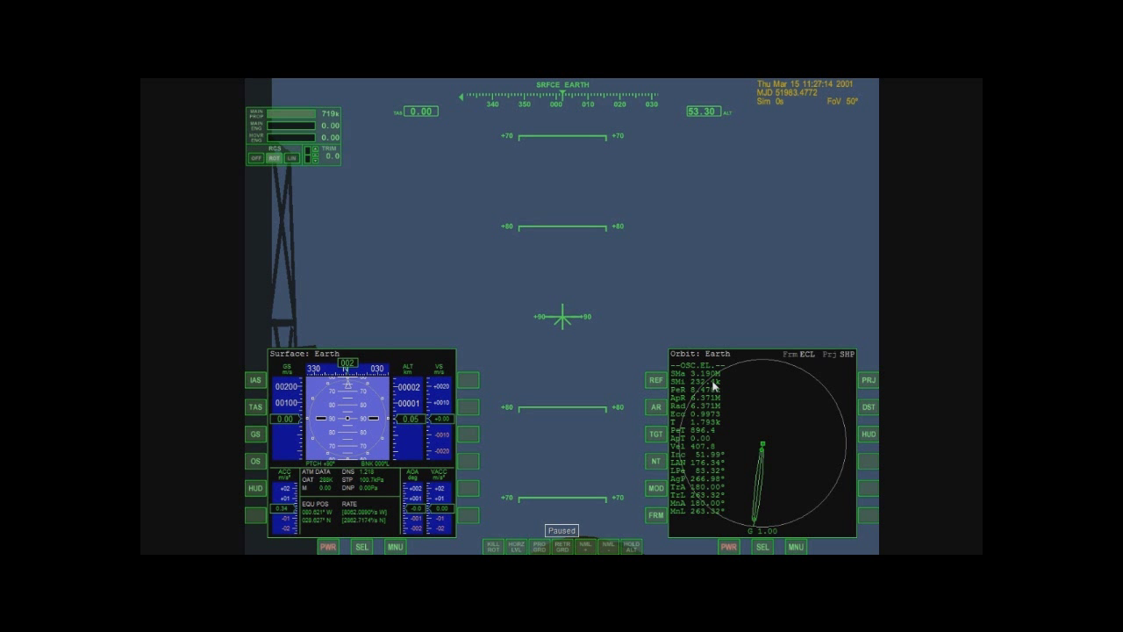
mouse_move(711, 433)
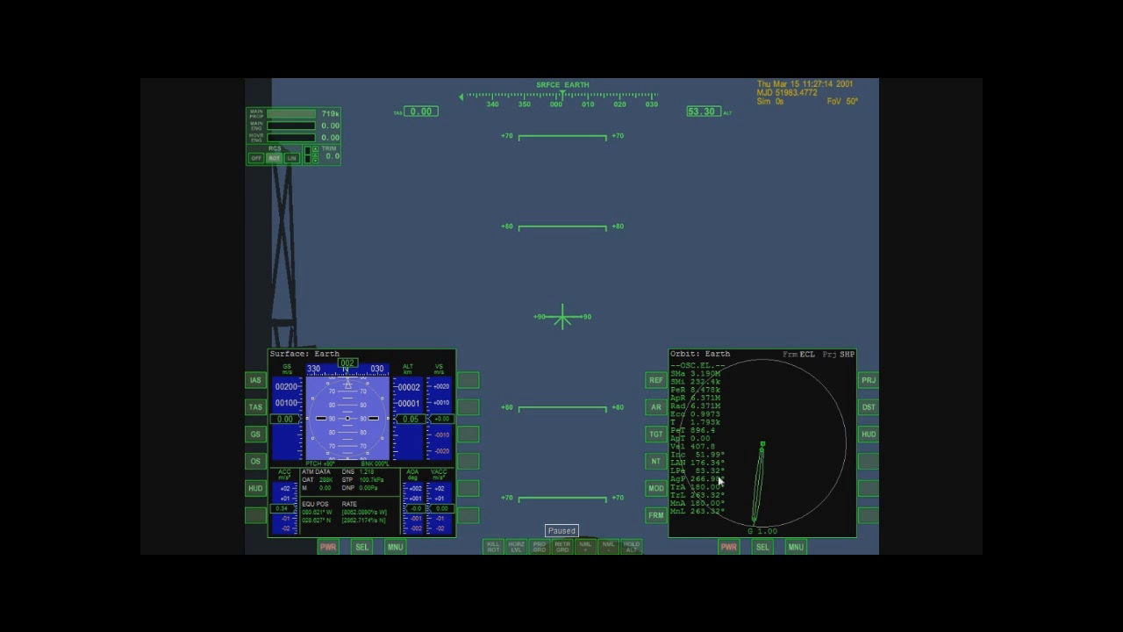
mouse_move(759, 457)
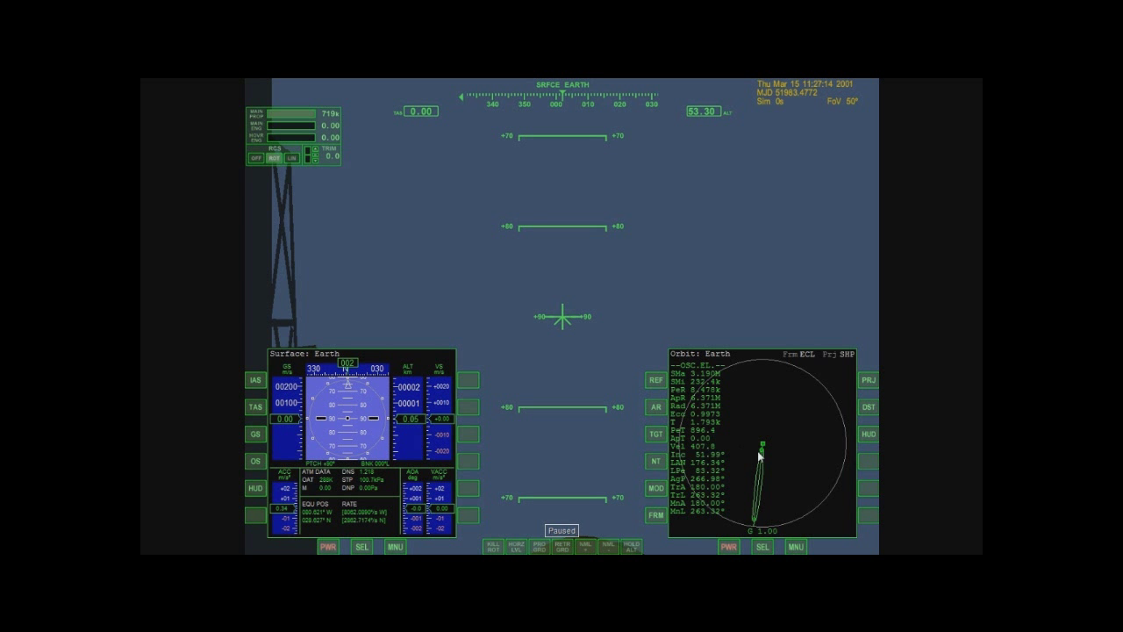
mouse_move(789, 380)
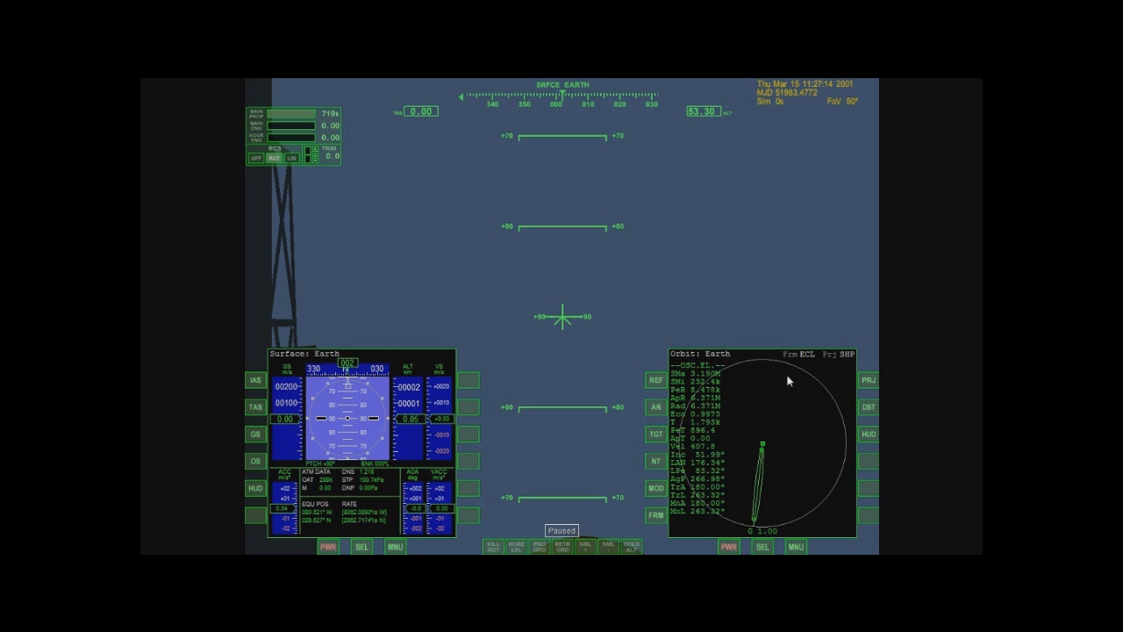
mouse_move(751, 369)
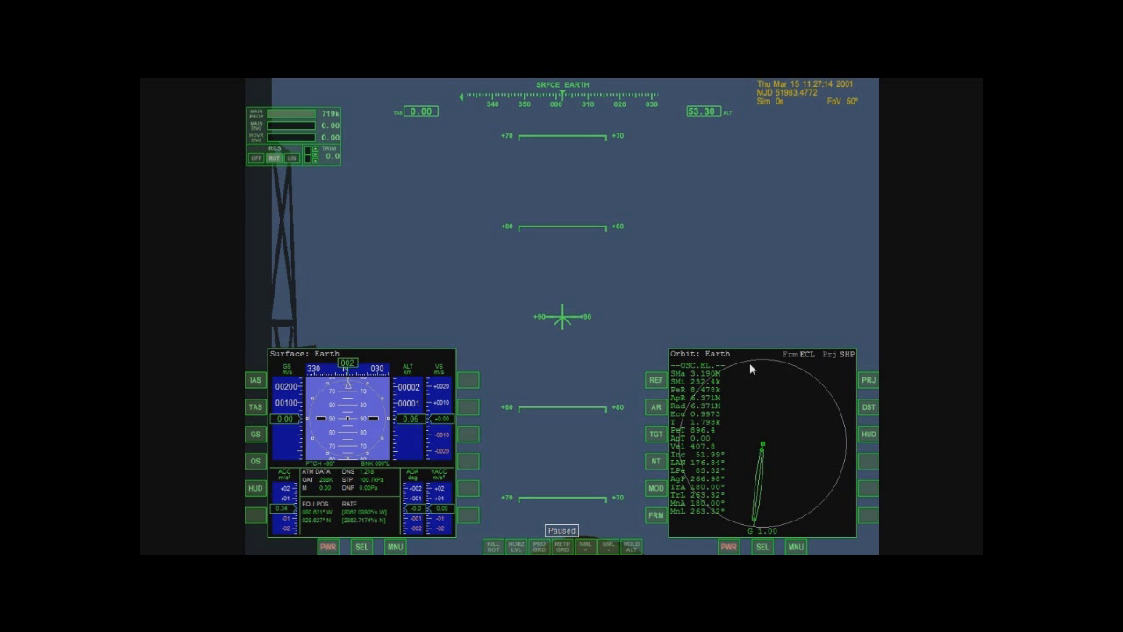
mouse_move(837, 472)
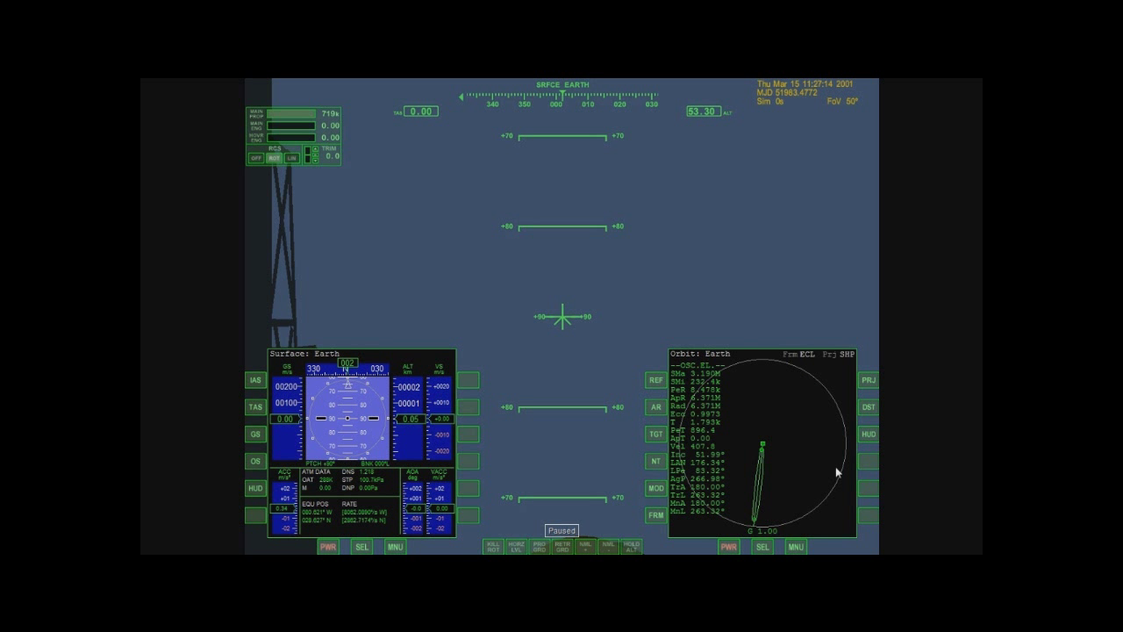
mouse_move(786, 404)
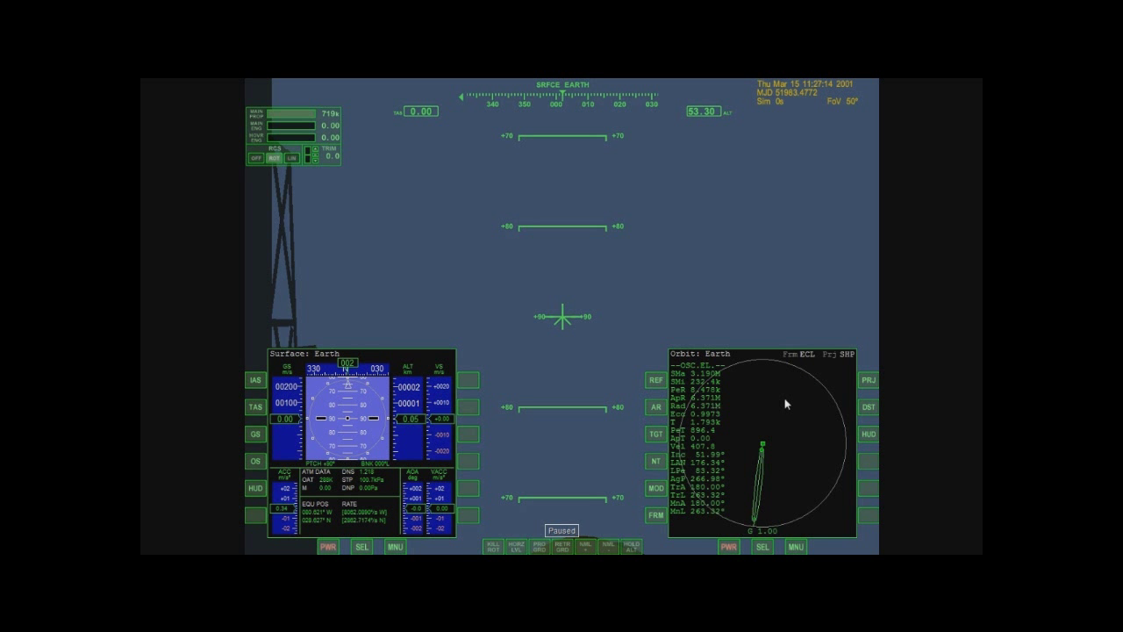
mouse_move(759, 516)
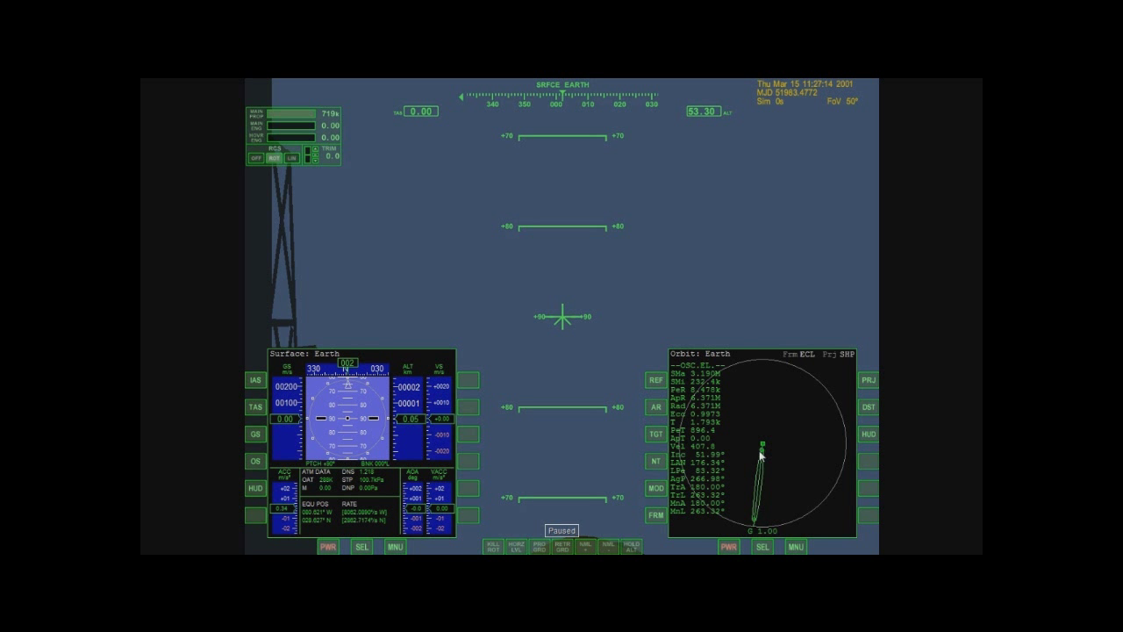
mouse_move(757, 521)
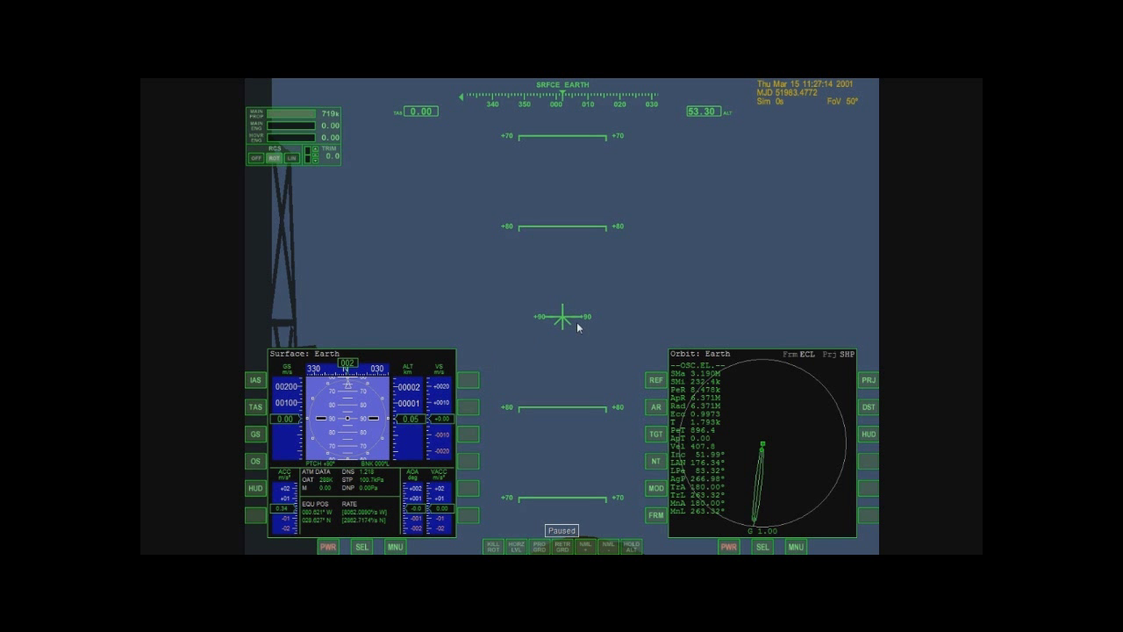
mouse_move(566, 314)
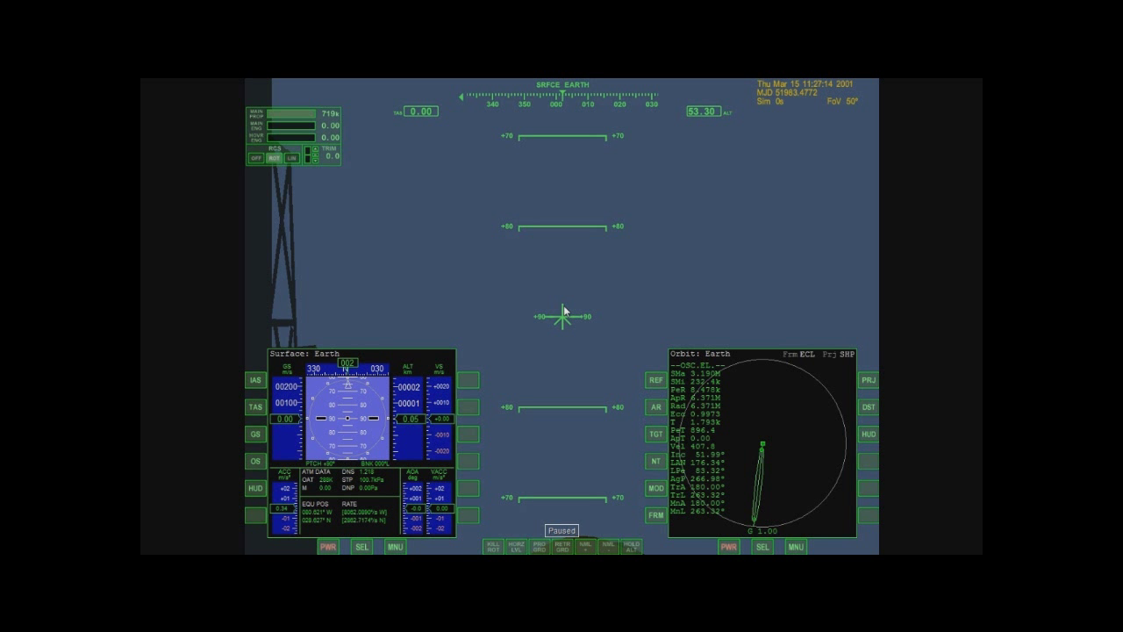
mouse_move(615, 257)
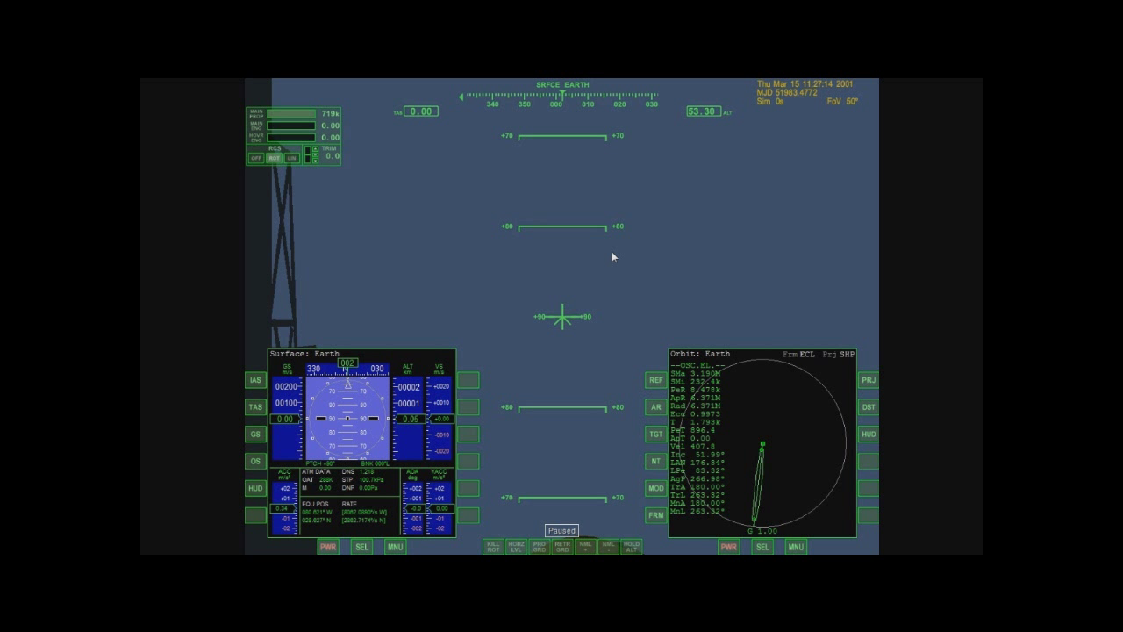
mouse_move(491, 235)
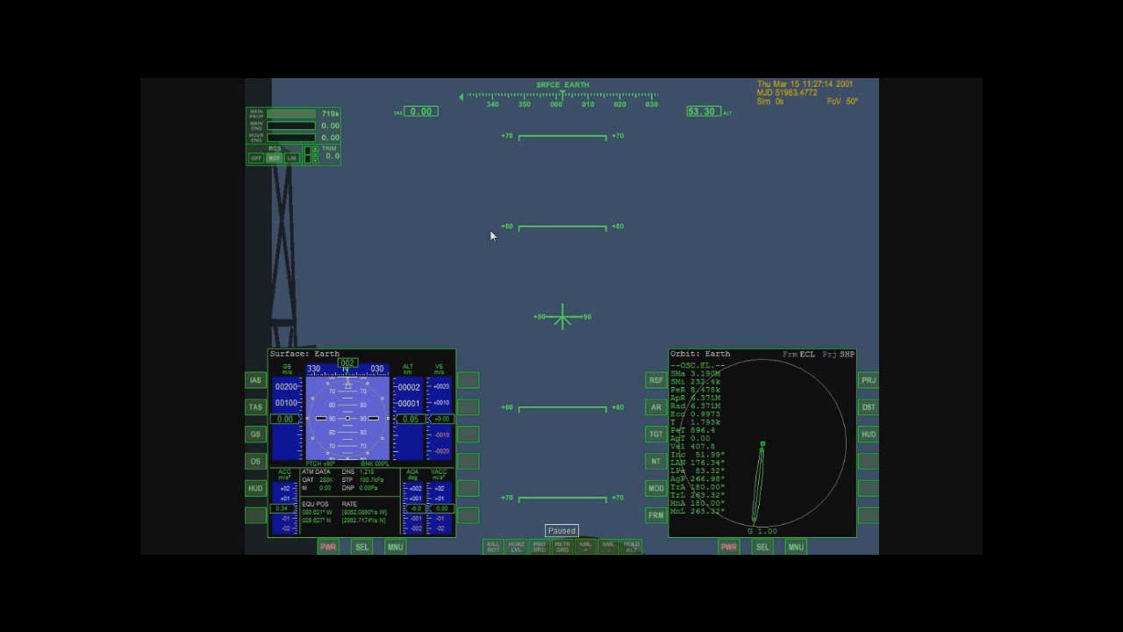
mouse_move(783, 216)
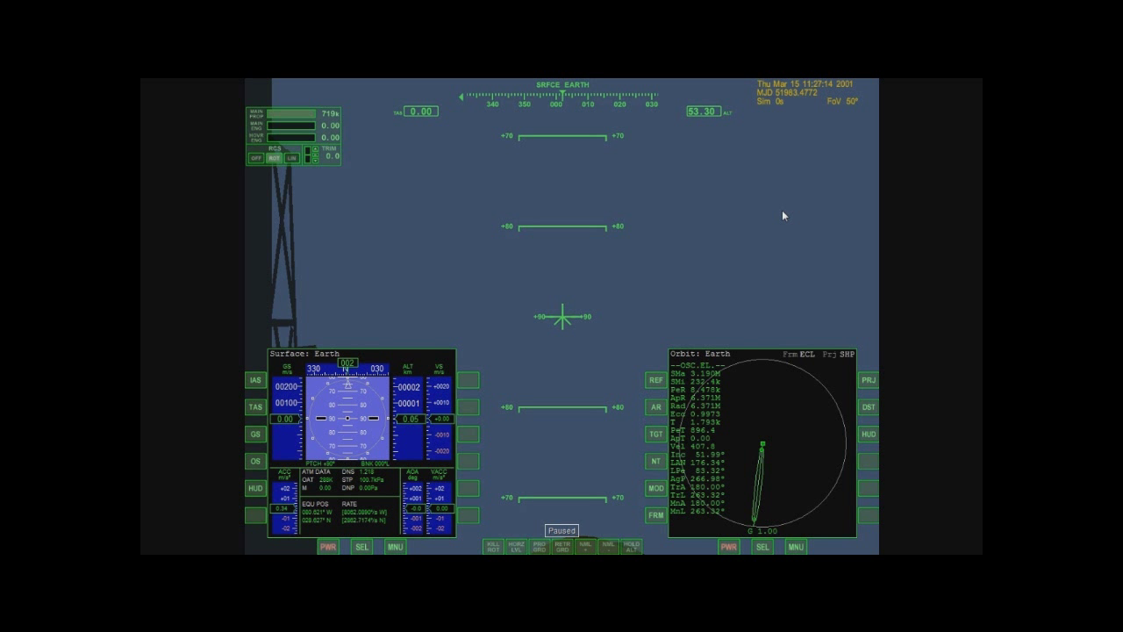
mouse_move(575, 226)
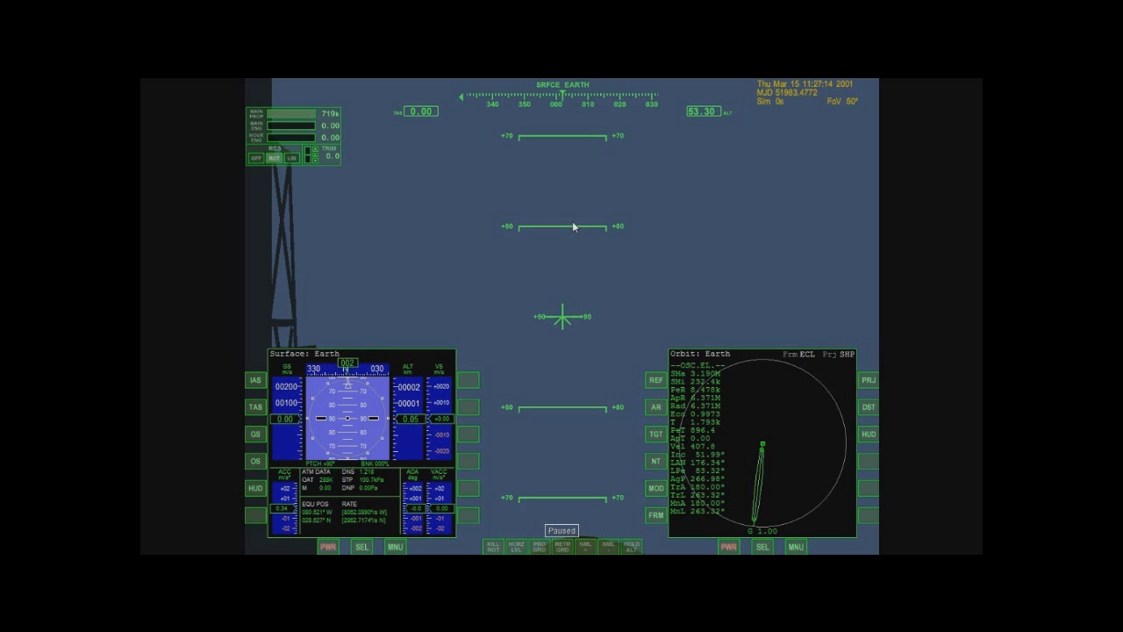
mouse_move(569, 142)
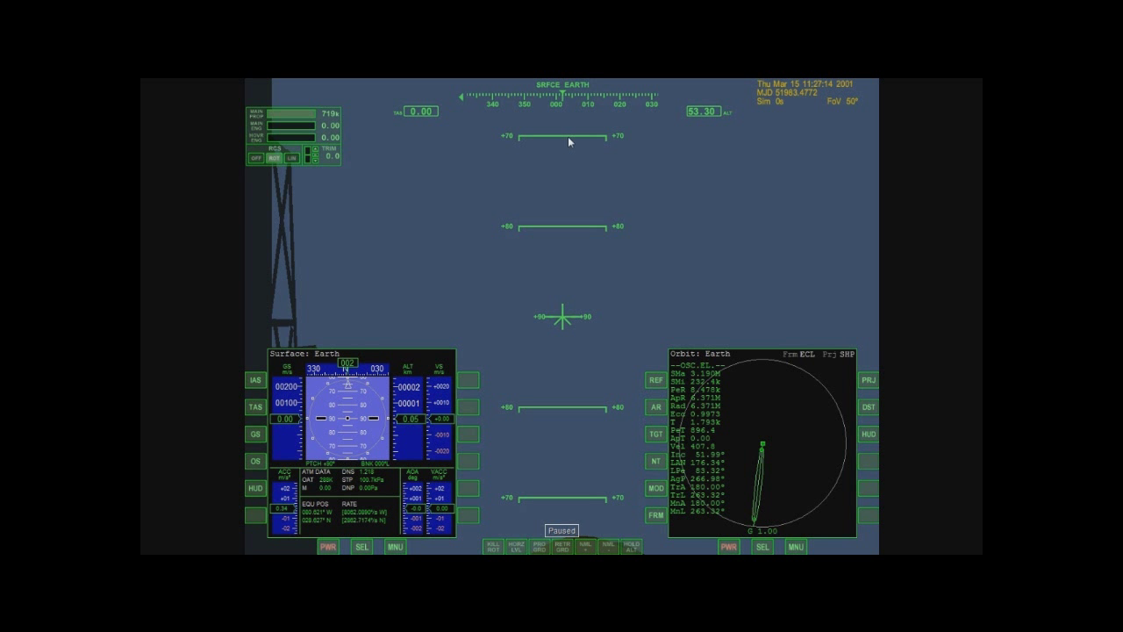
mouse_move(567, 94)
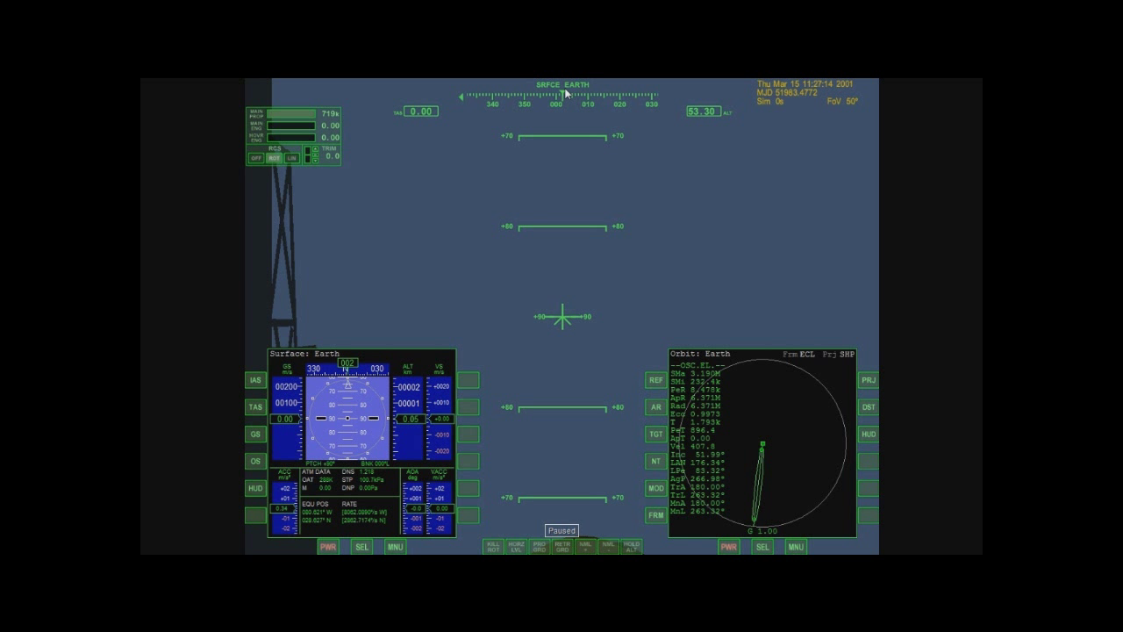
mouse_move(585, 212)
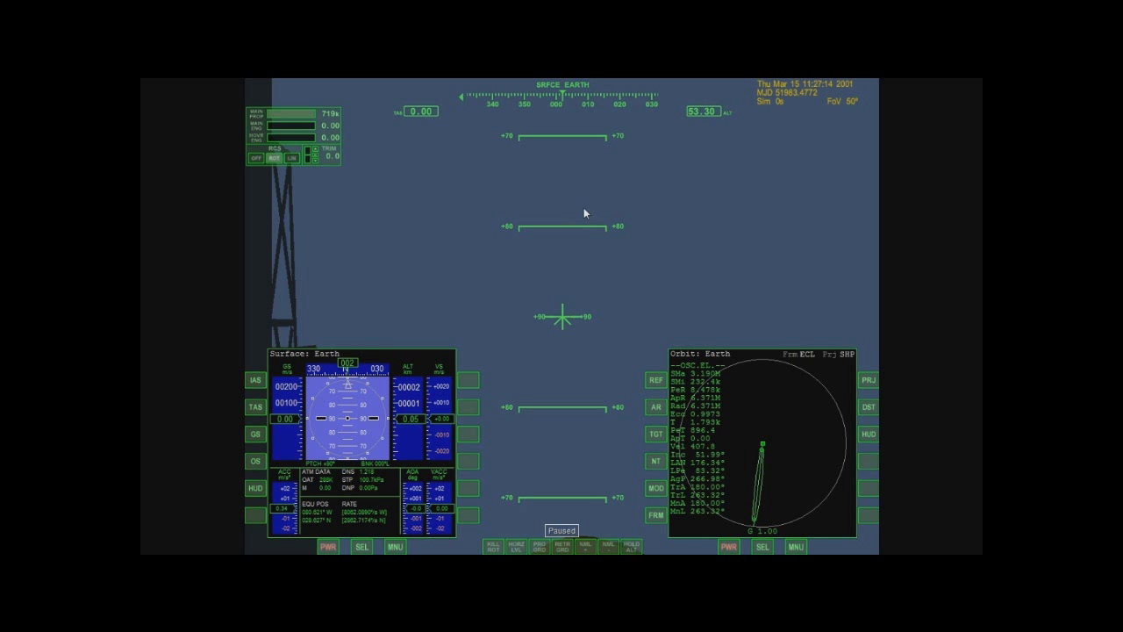
mouse_move(588, 271)
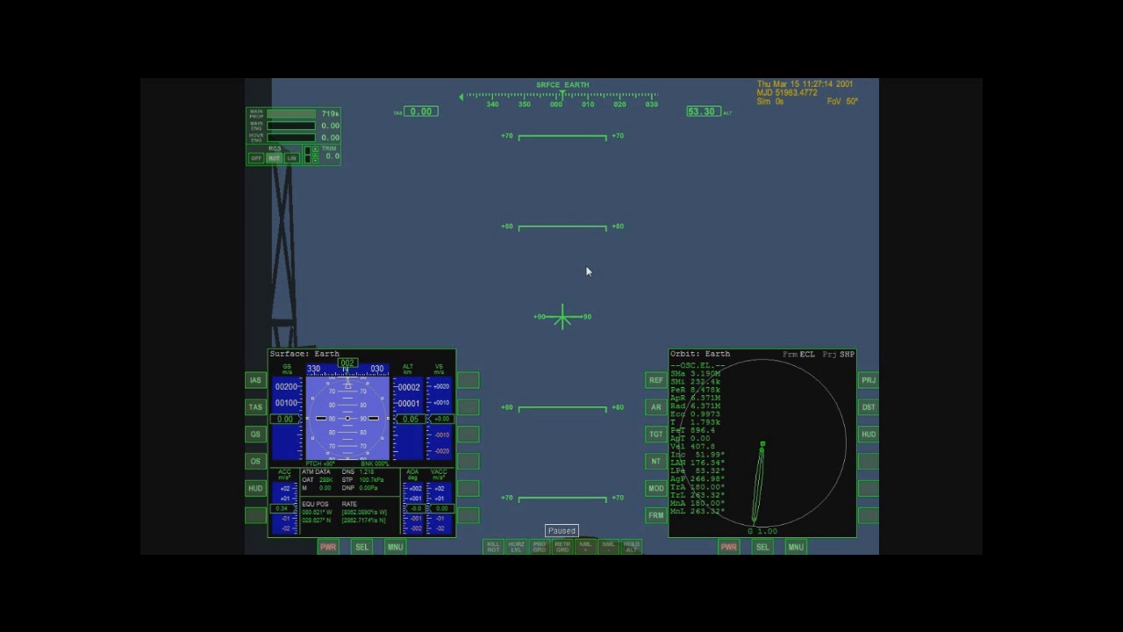
mouse_move(274, 202)
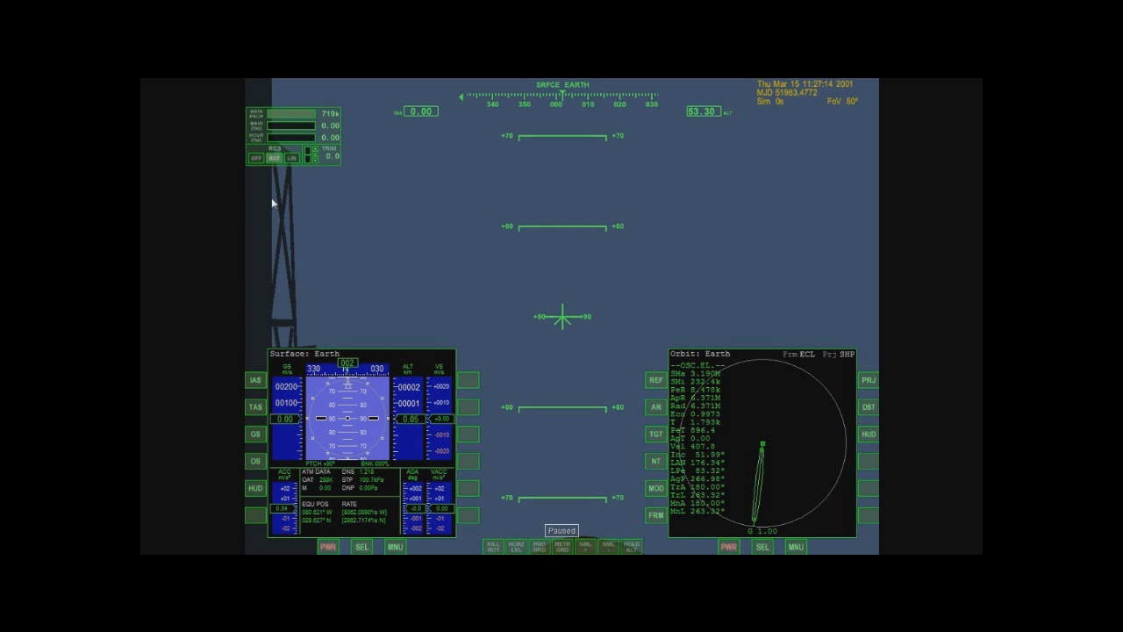